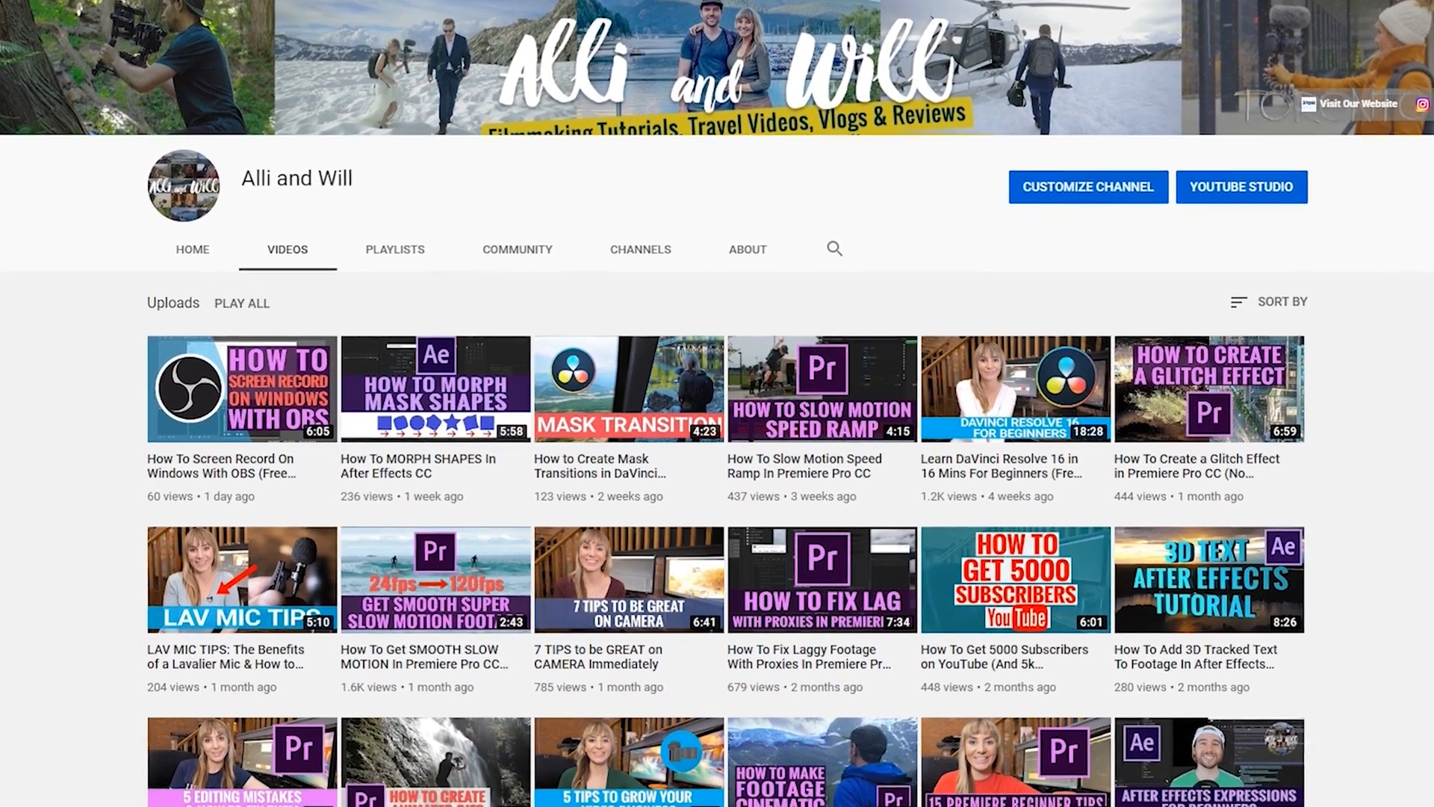
Hide the lower V1 copy of the wilderness clip from output via its track eye icon
{"action": "scroll", "scroll_direction": "down", "scroll_amount": 3}
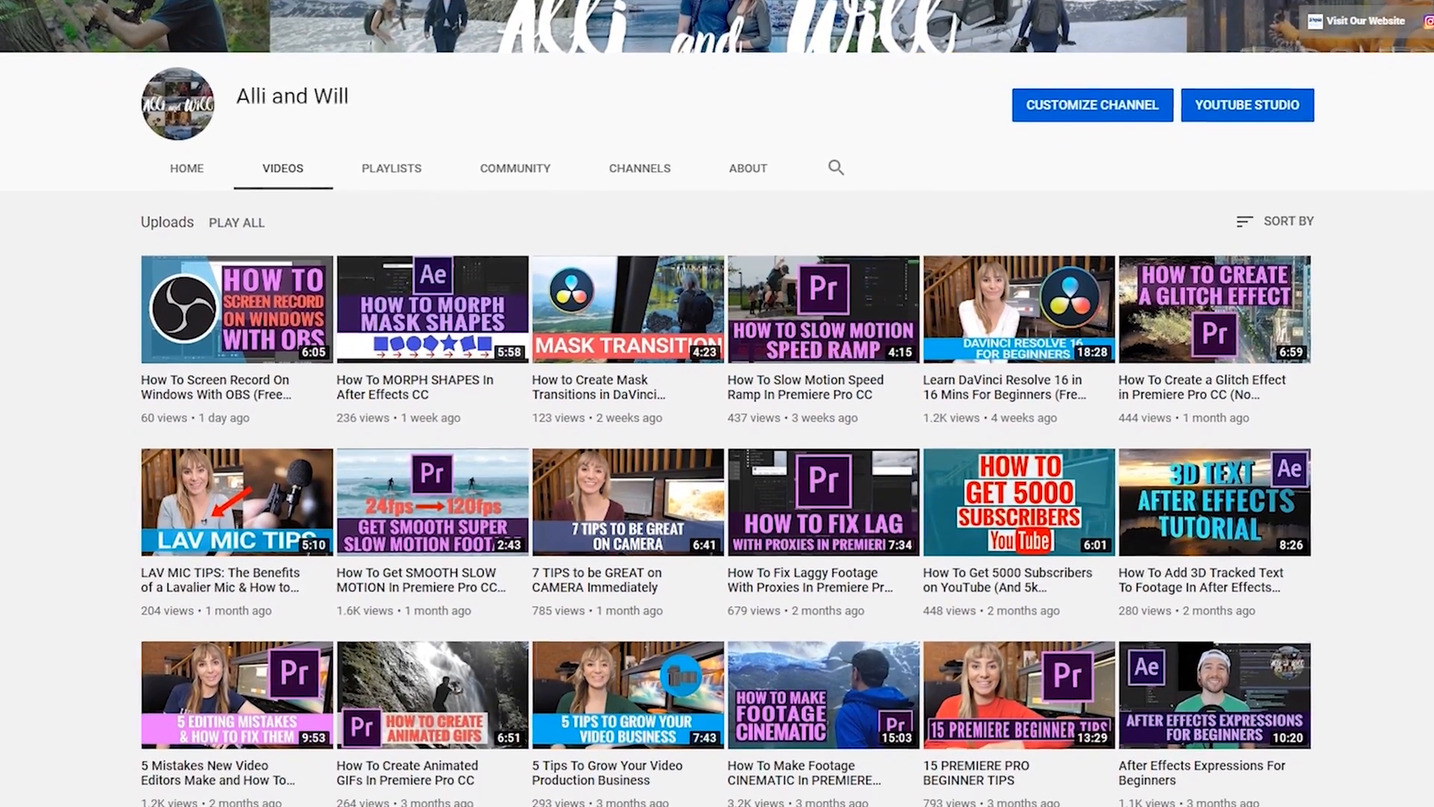
{"action": "scroll", "scroll_direction": "down", "scroll_amount": 3}
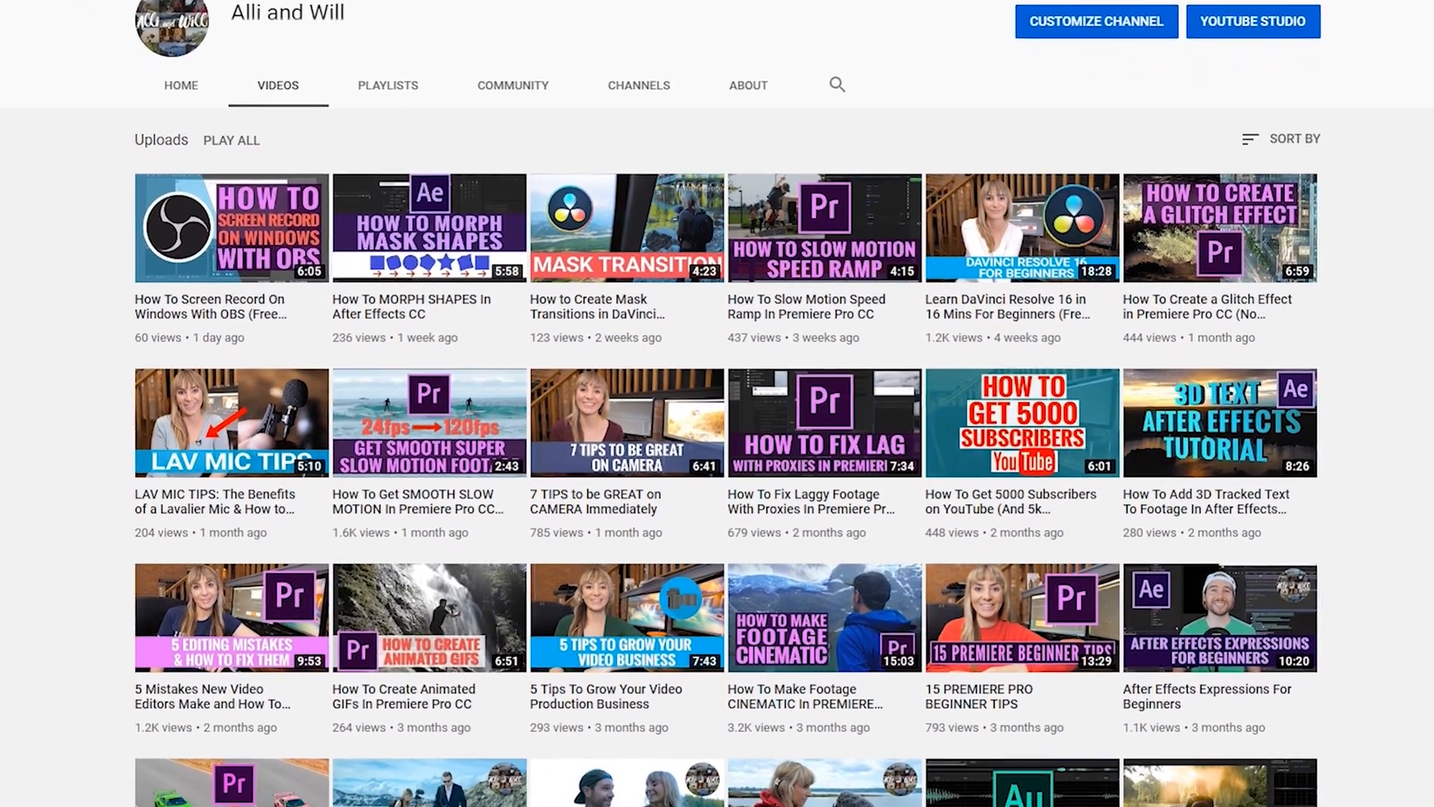
{"action": "scroll", "scroll_direction": "down", "scroll_amount": 3}
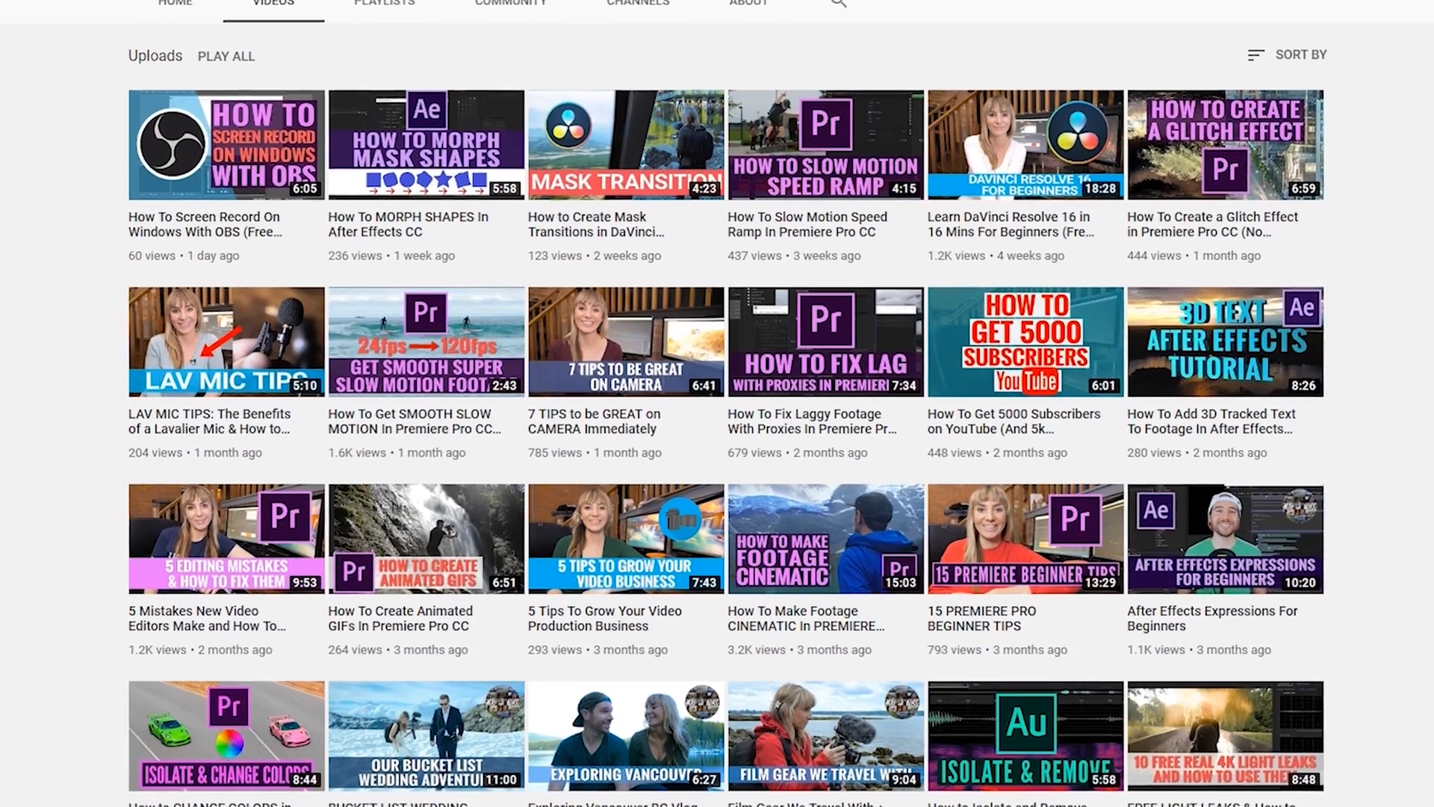
{"action": "scroll", "scroll_direction": "down", "scroll_amount": 3}
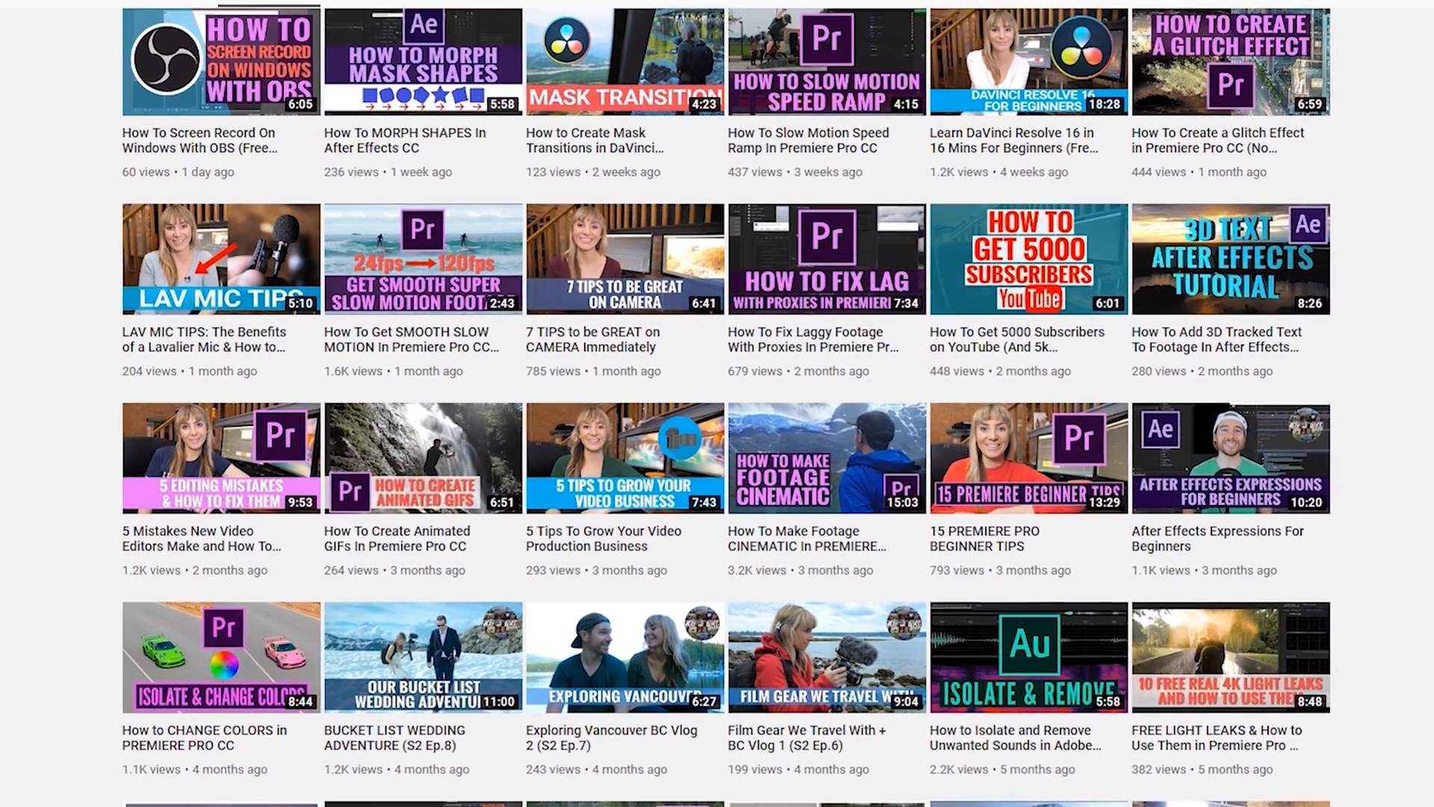
{"action": "scroll", "scroll_direction": "down", "scroll_amount": 3}
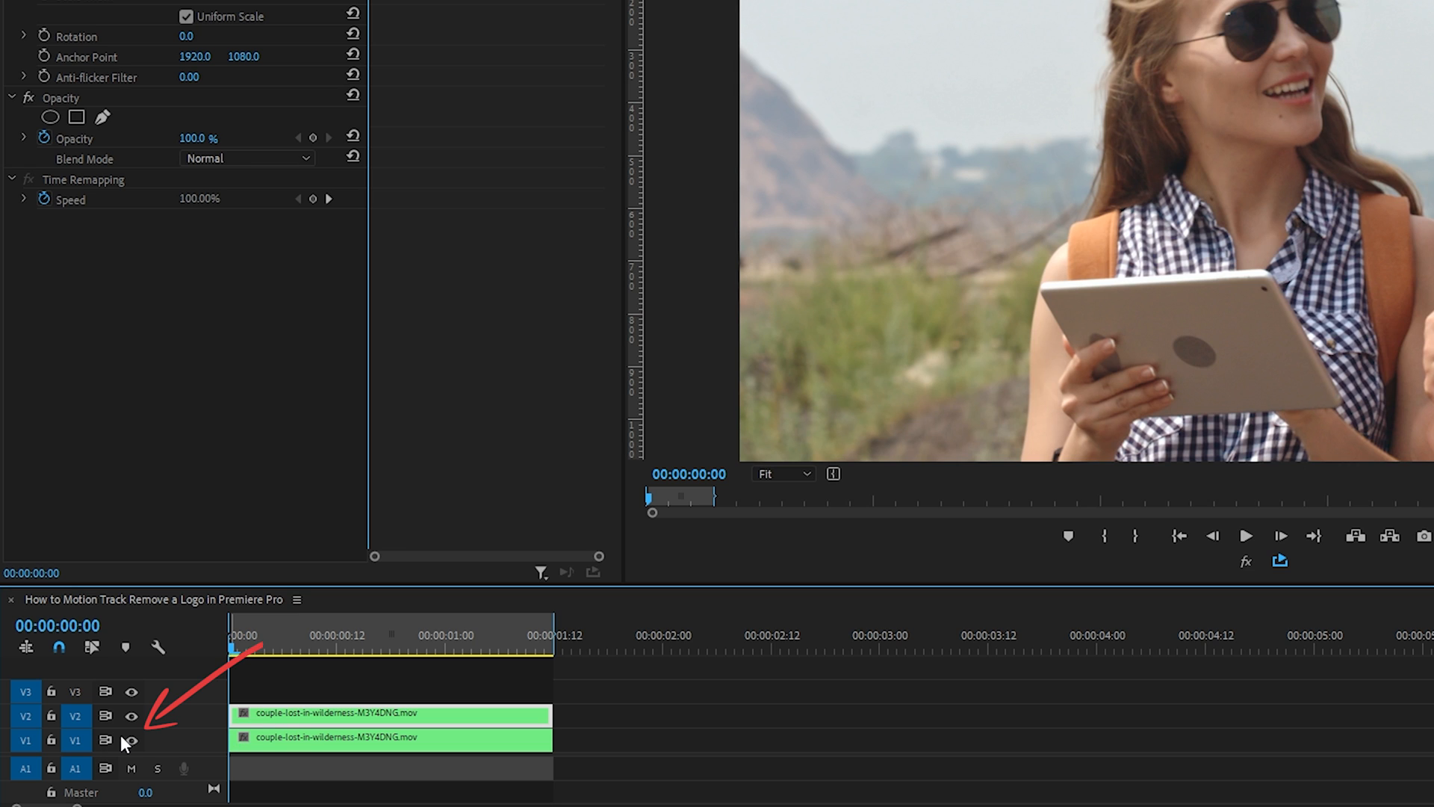
{"action": "left_click", "coordinate": [132, 739]}
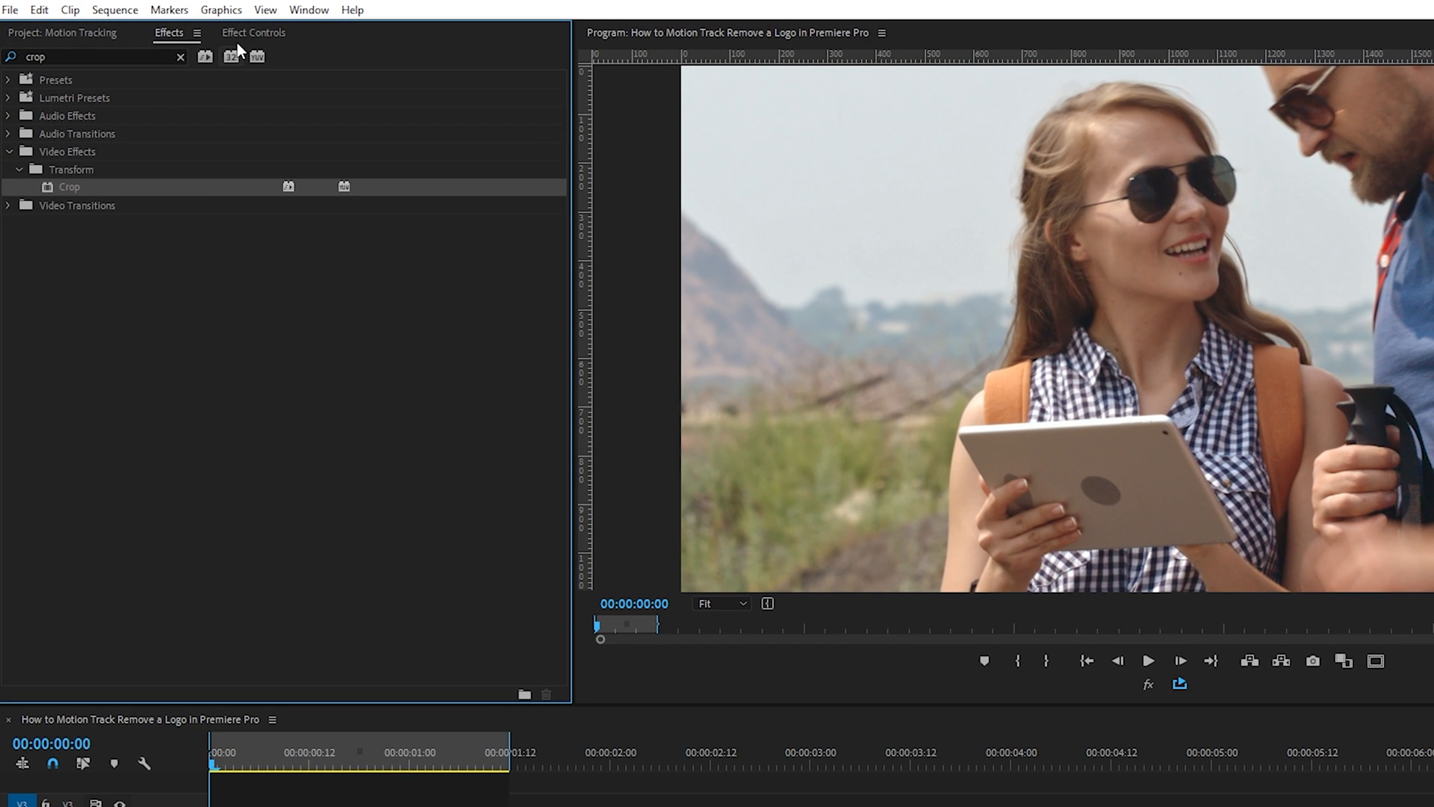
Bring up Effect Controls to see the Crop effect on the top V2 clip
{"action": "left_click", "coordinate": [254, 31]}
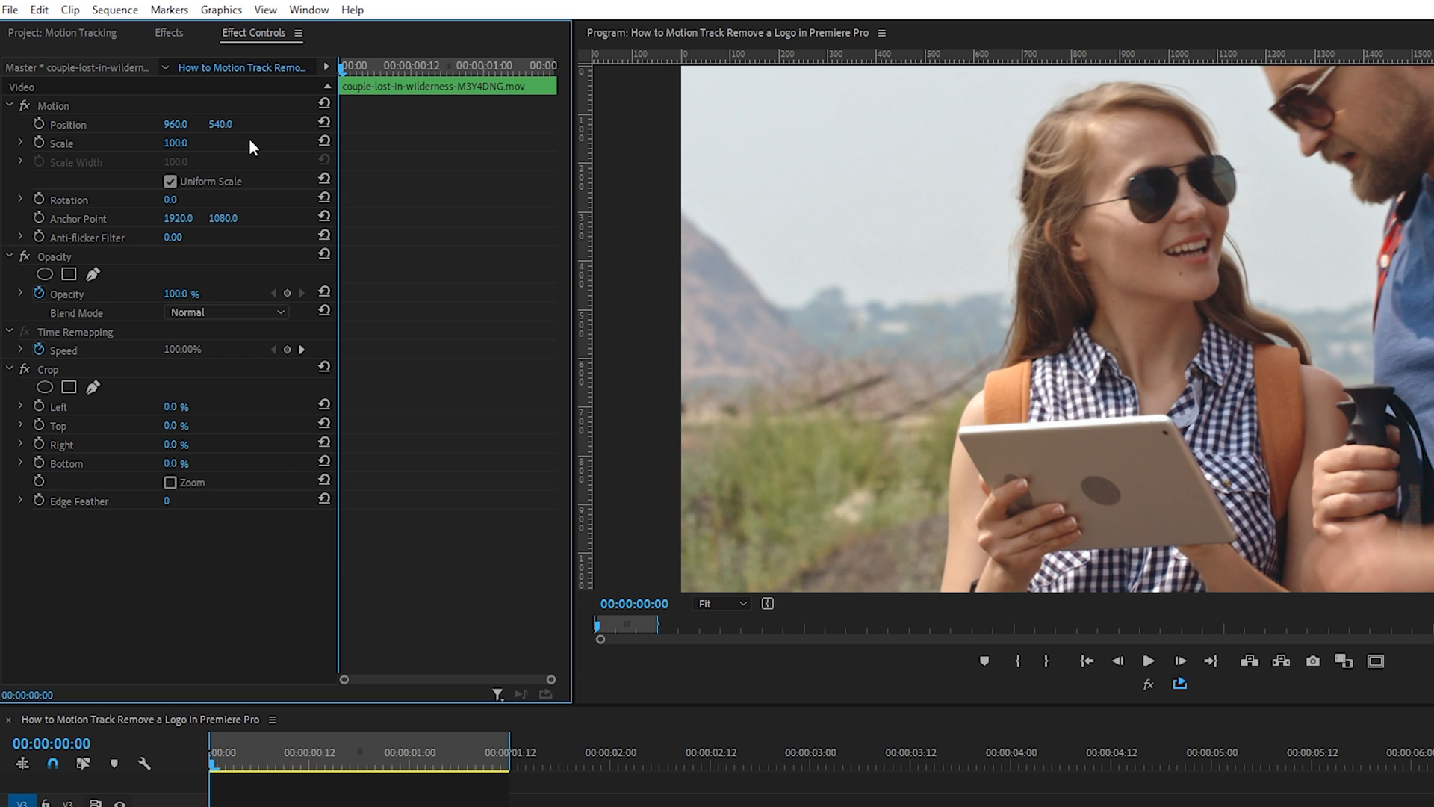
{"action": "mouse_move", "coordinate": [491, 460]}
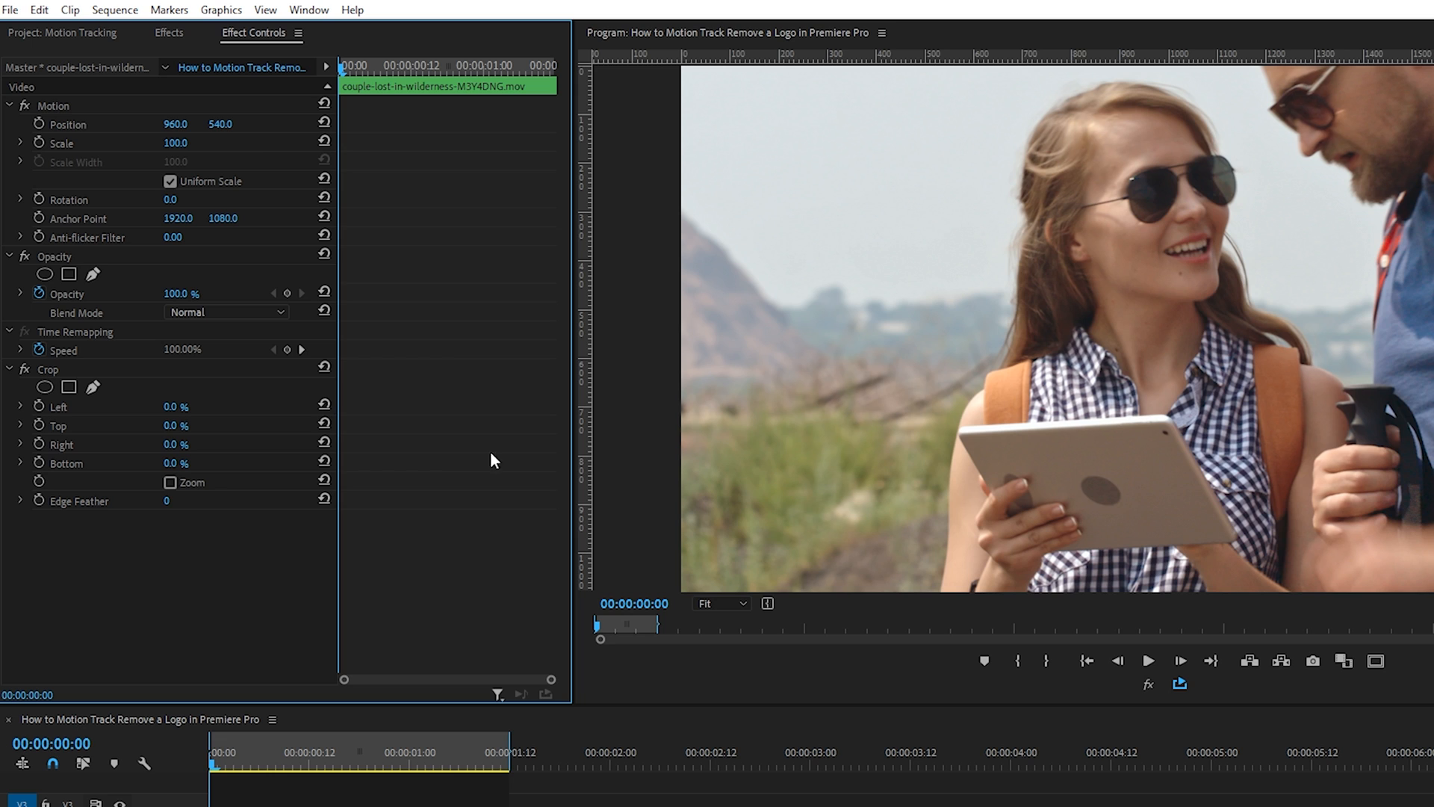
Set the Program Monitor zoom to 200% to see the iPad's back closely
{"action": "left_click", "coordinate": [720, 602]}
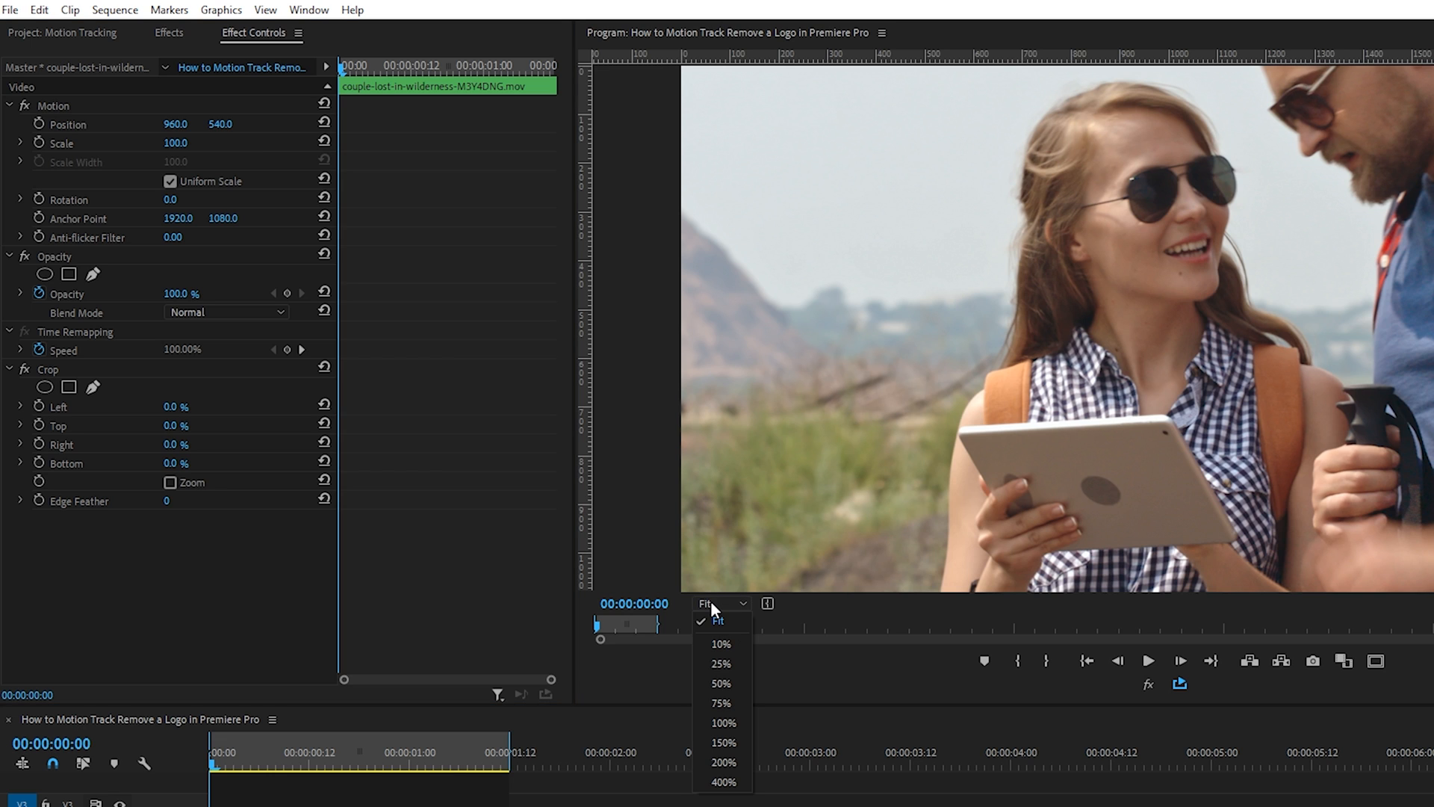
{"action": "mouse_move", "coordinate": [723, 761]}
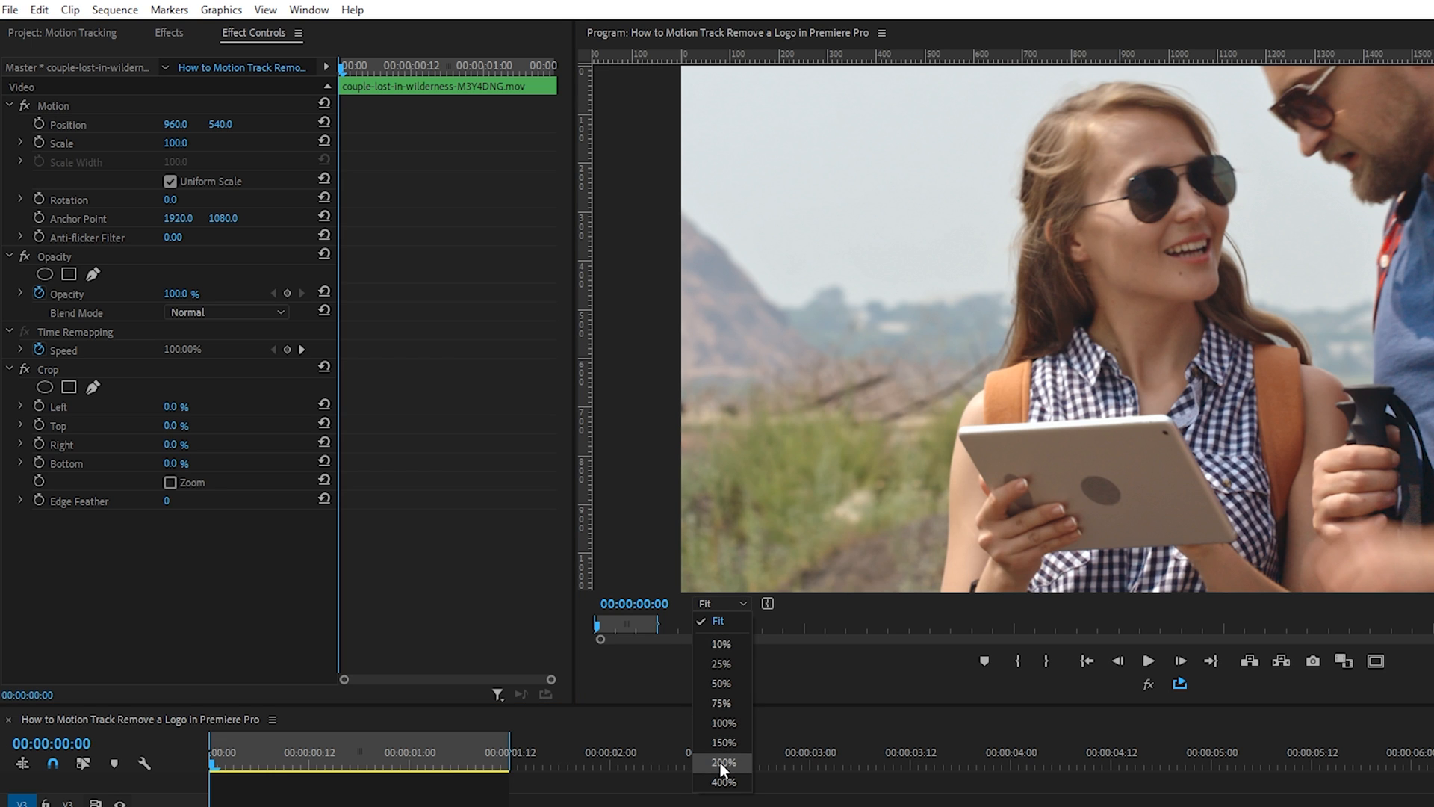
{"action": "left_click", "coordinate": [723, 764]}
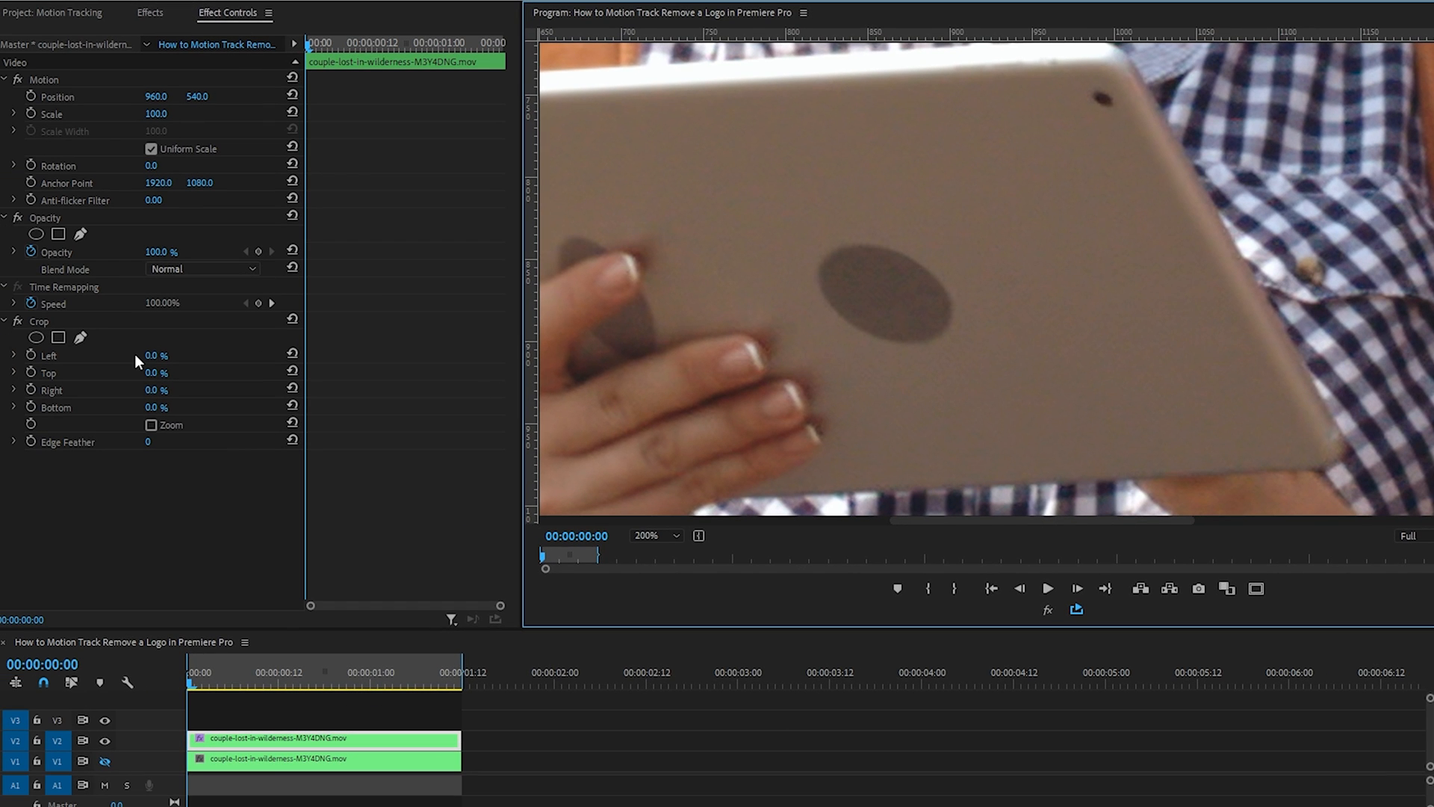
{"action": "mouse_move", "coordinate": [80, 336]}
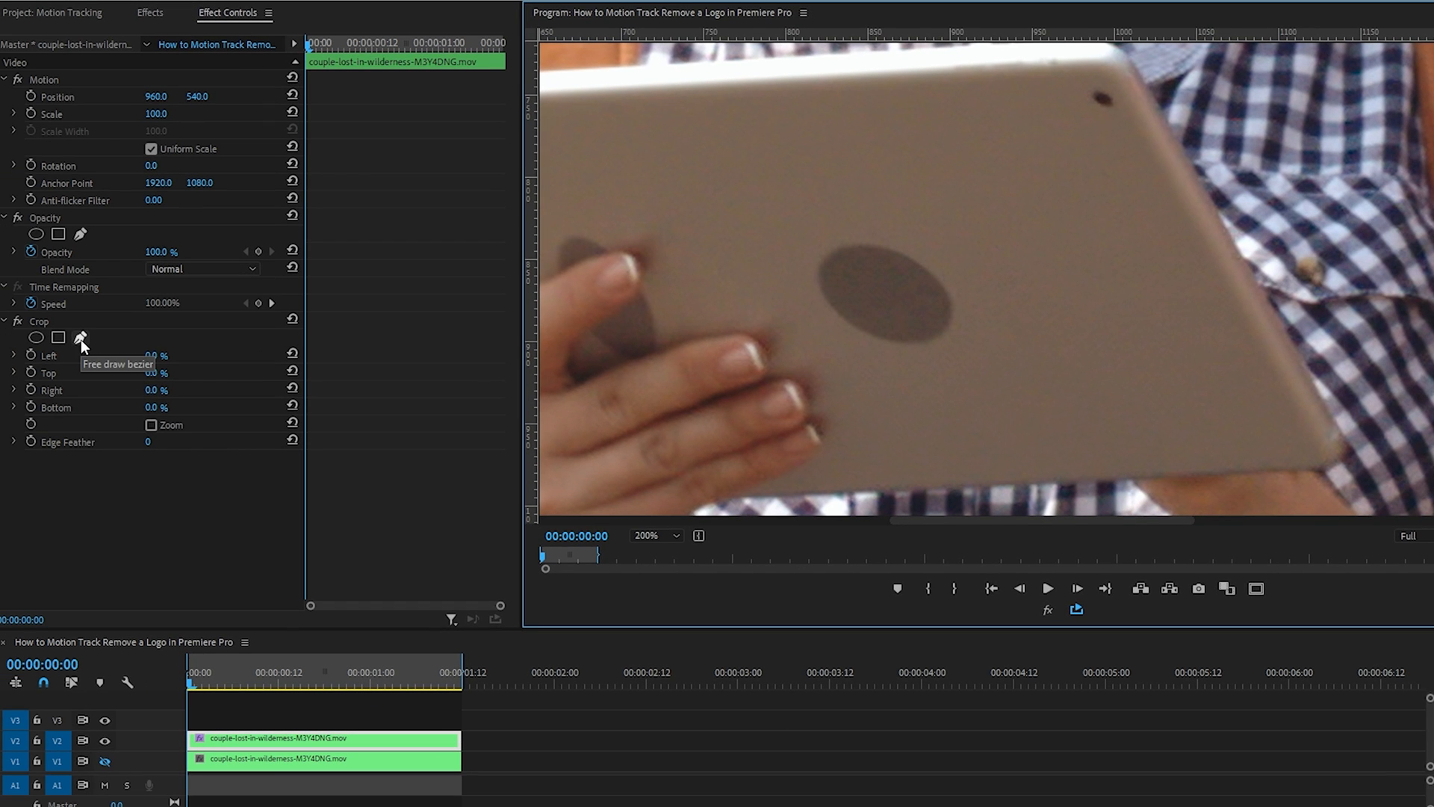
Draw a freeform bezier mask around the iPad's back on the top clip's Crop effect
{"action": "left_click", "coordinate": [80, 336]}
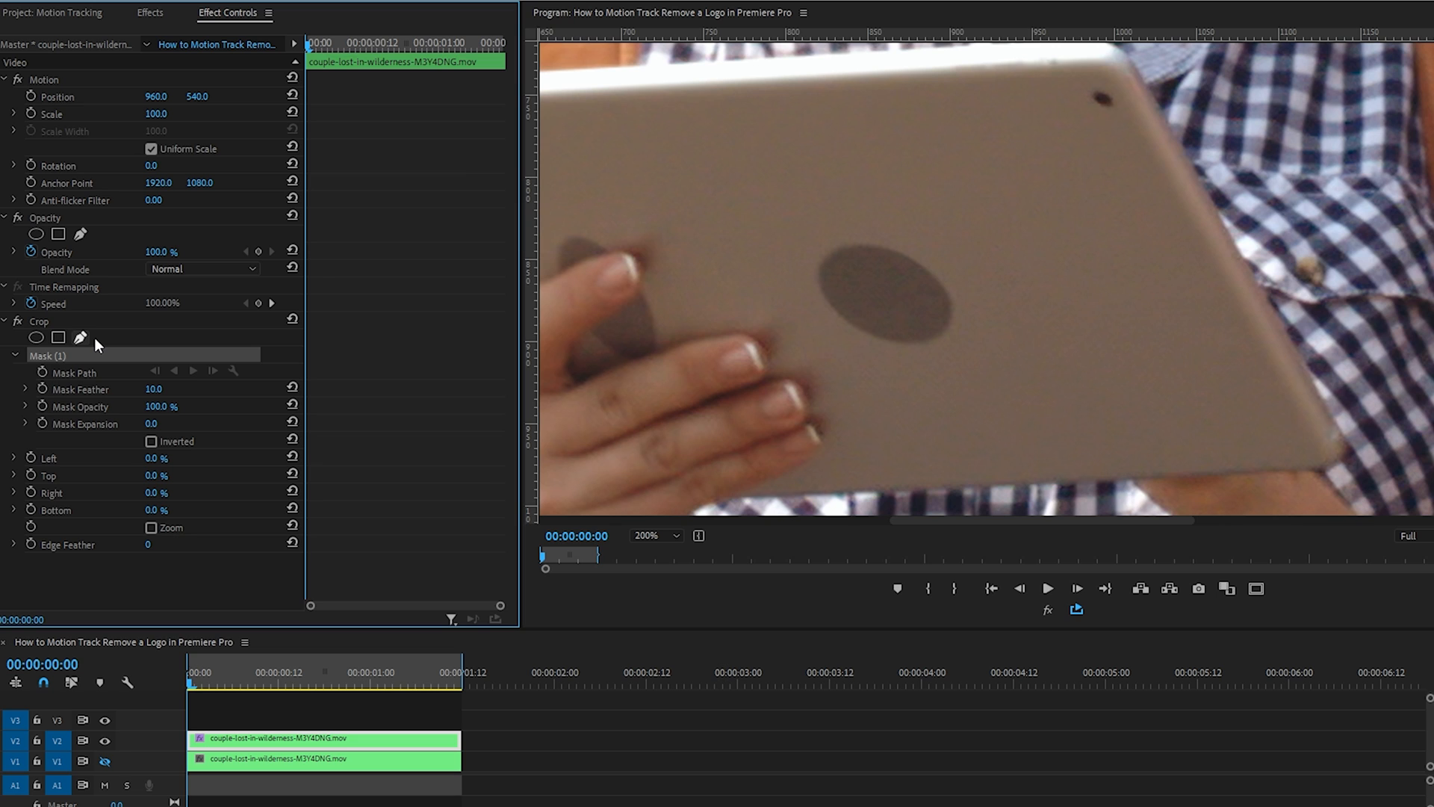
{"action": "mouse_move", "coordinate": [914, 142]}
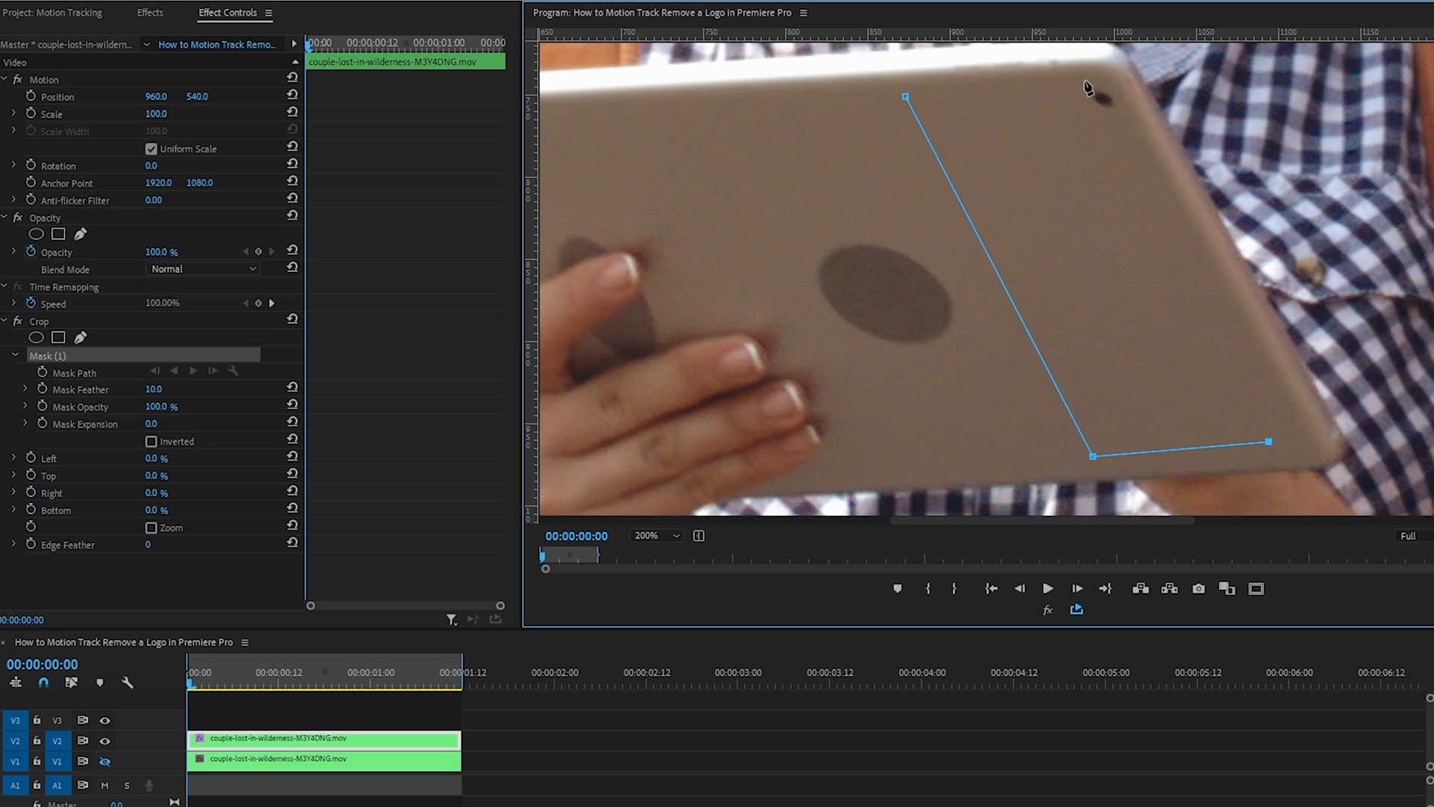
{"action": "left_click_drag", "start_coordinate": [905, 97], "coordinate": [1068, 88]}
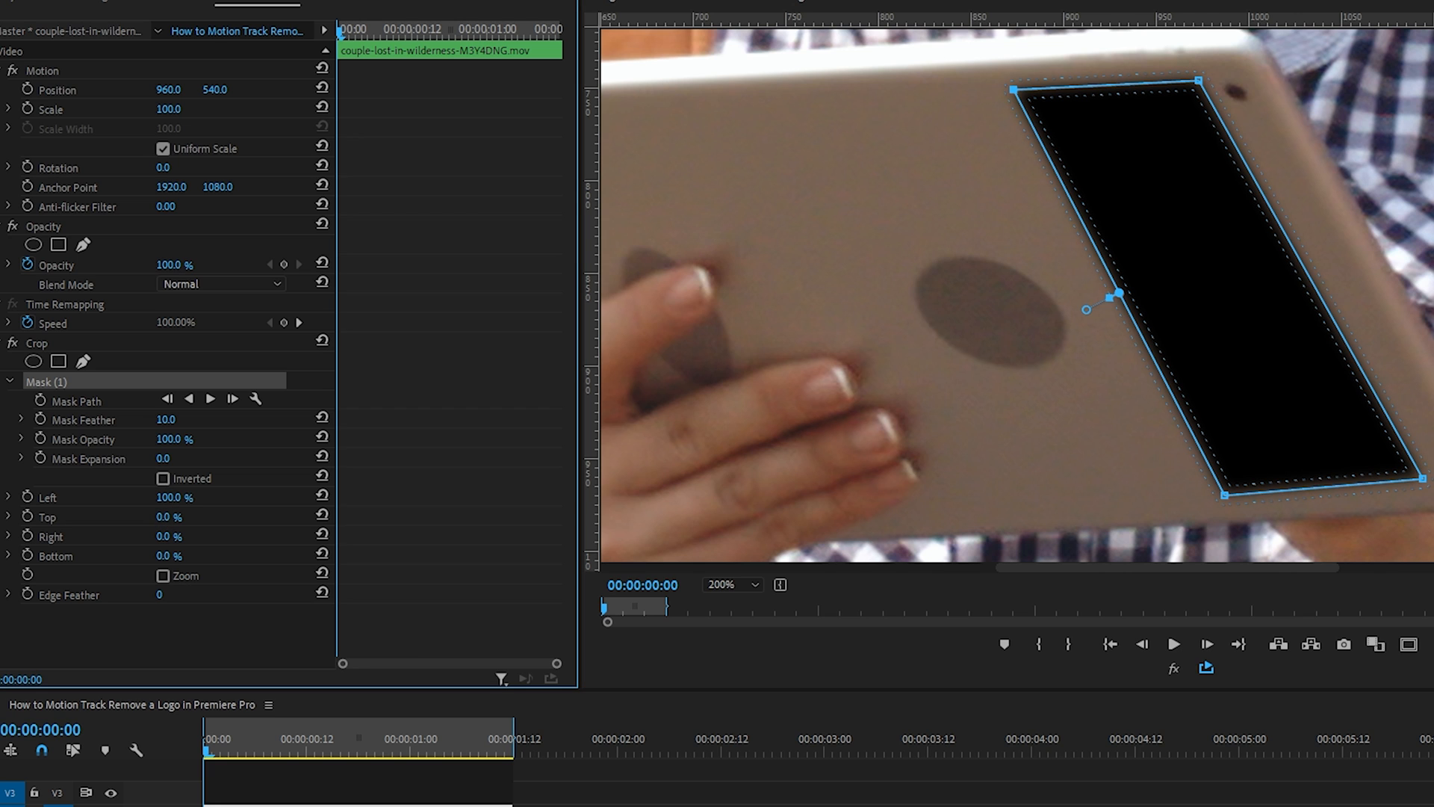
{"action": "mouse_move", "coordinate": [109, 503]}
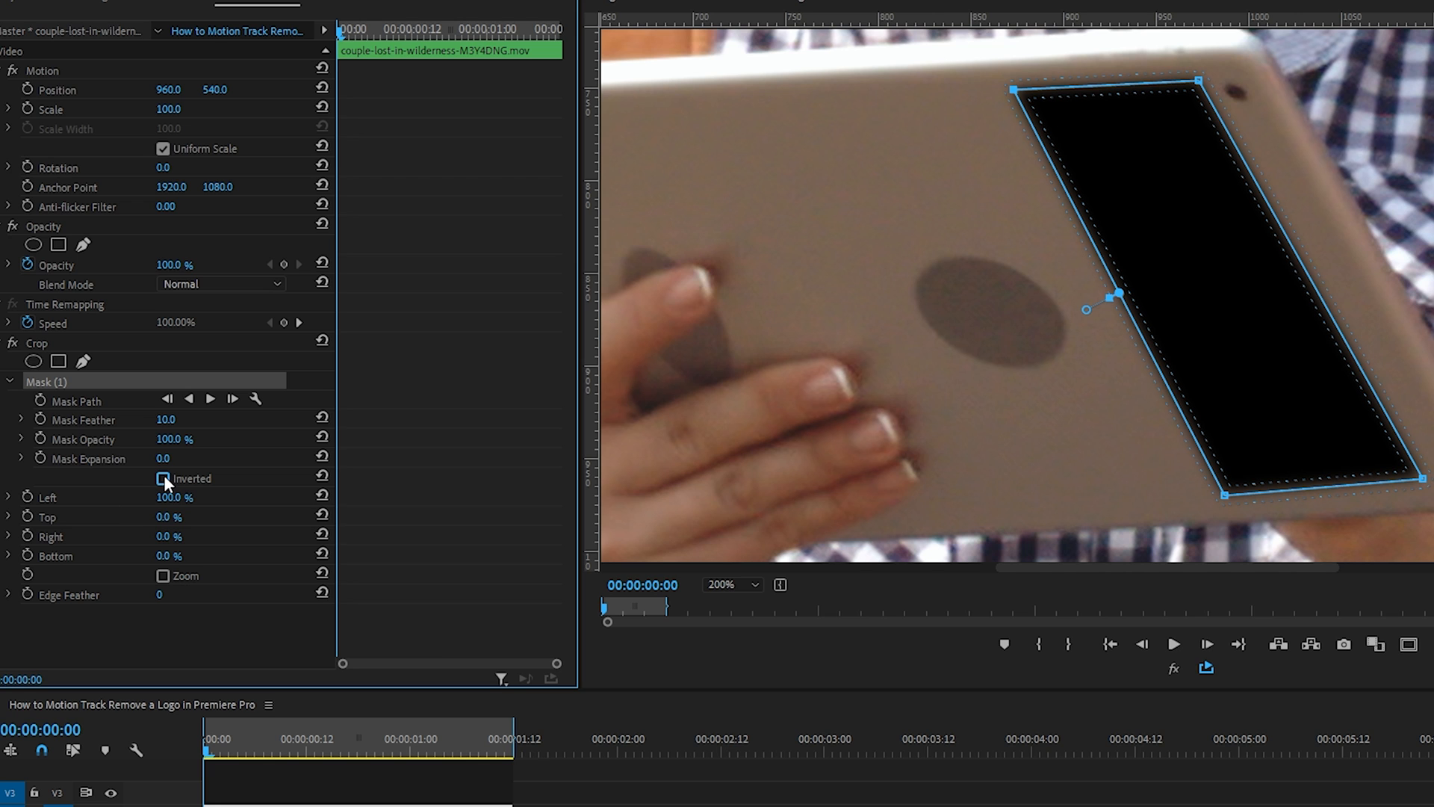
Invert Mask (1) so only the tablet's edge strip passes through the crop
{"action": "left_click", "coordinate": [162, 478]}
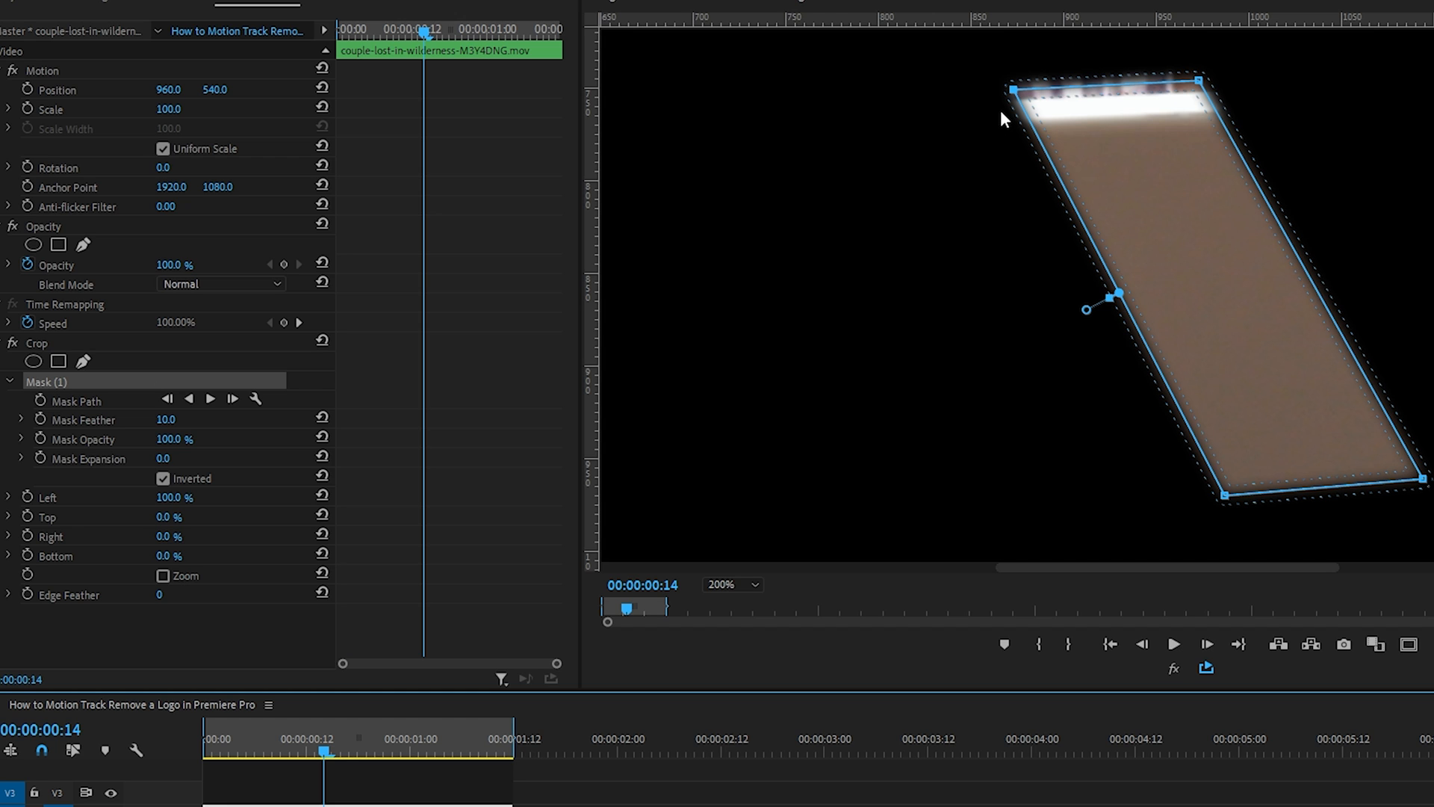
{"action": "mouse_move", "coordinate": [1016, 87]}
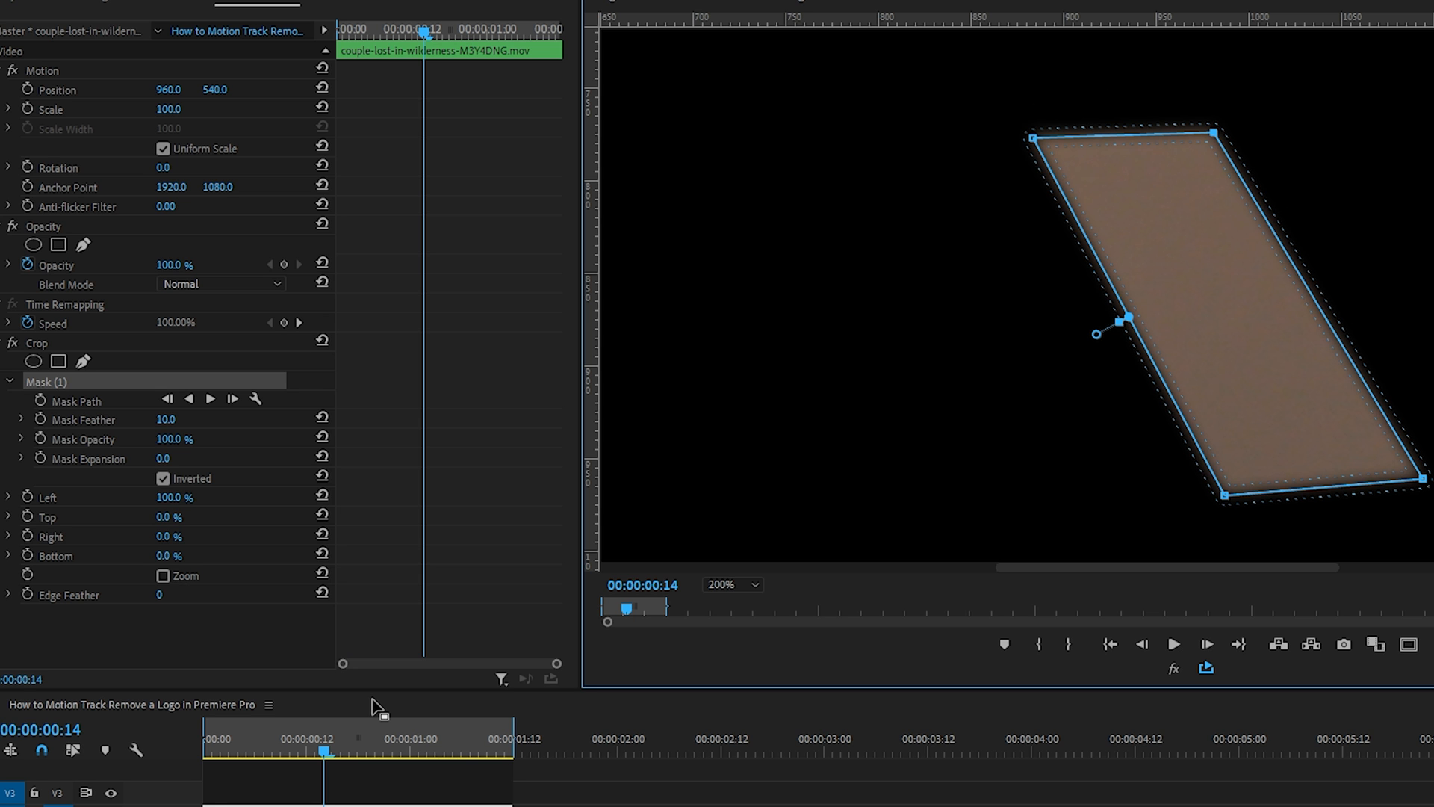
Fit the preview, select Mask (1) and drag the clip left to Position 835 over the logo
{"action": "left_click", "coordinate": [730, 584]}
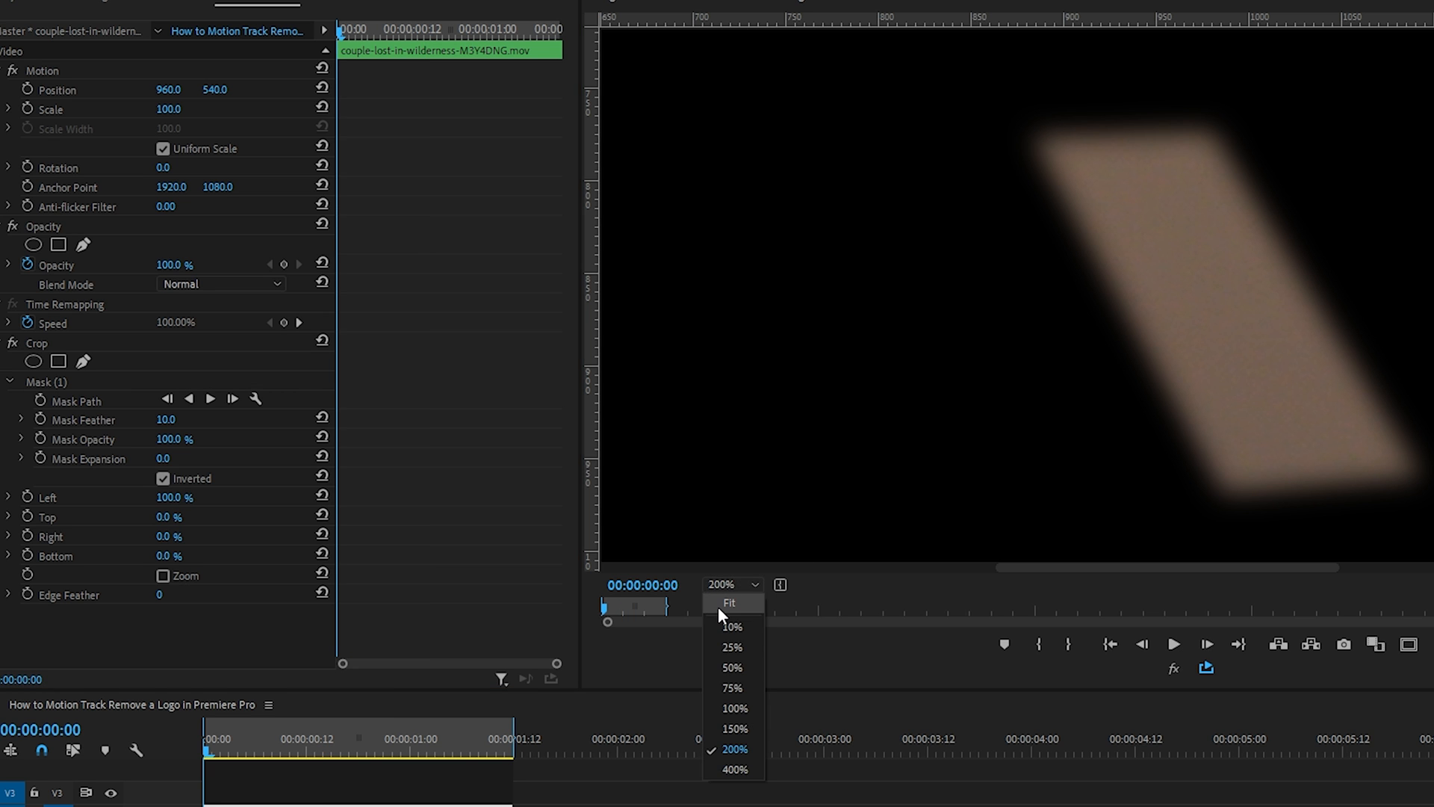
{"action": "left_click", "coordinate": [730, 602]}
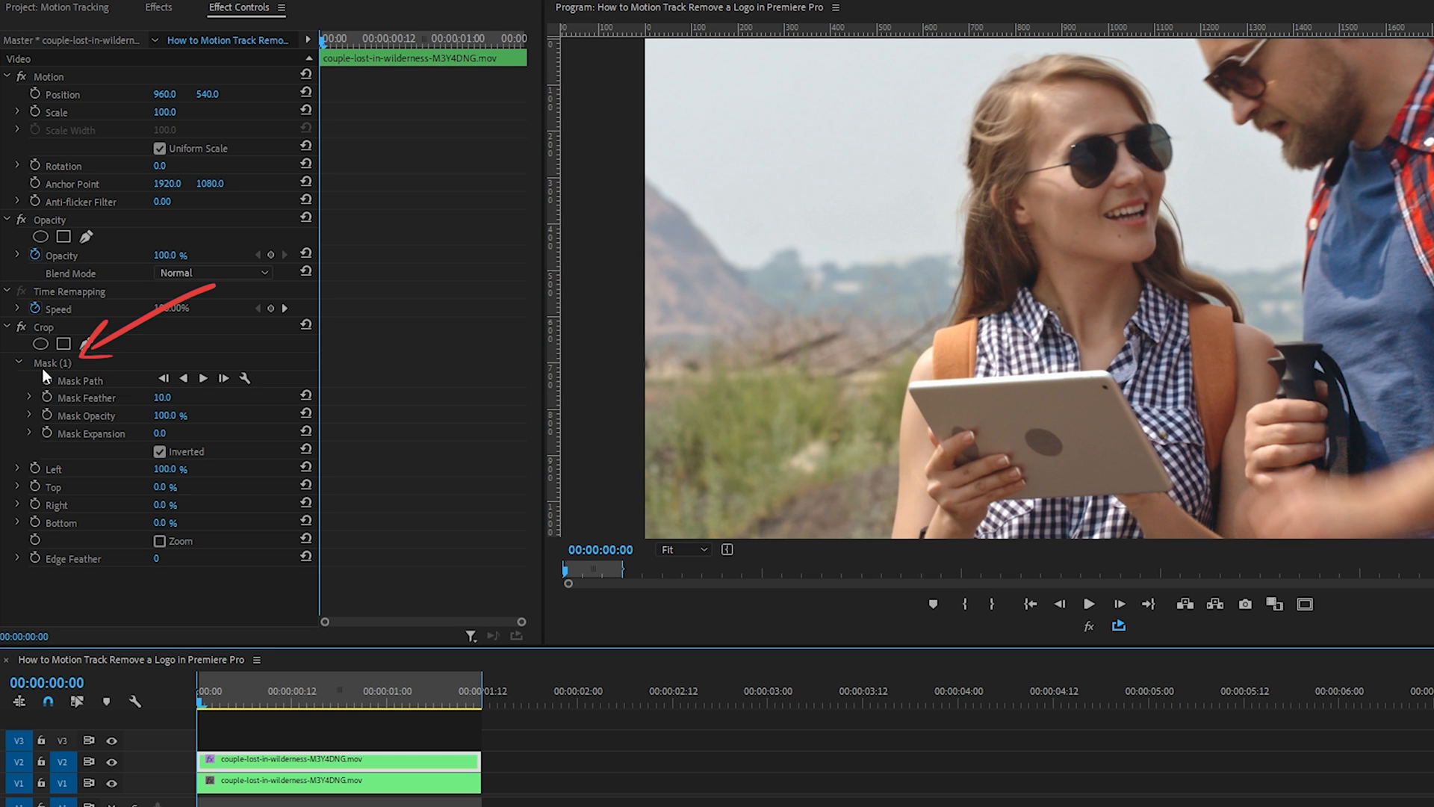
{"action": "left_click", "coordinate": [57, 362]}
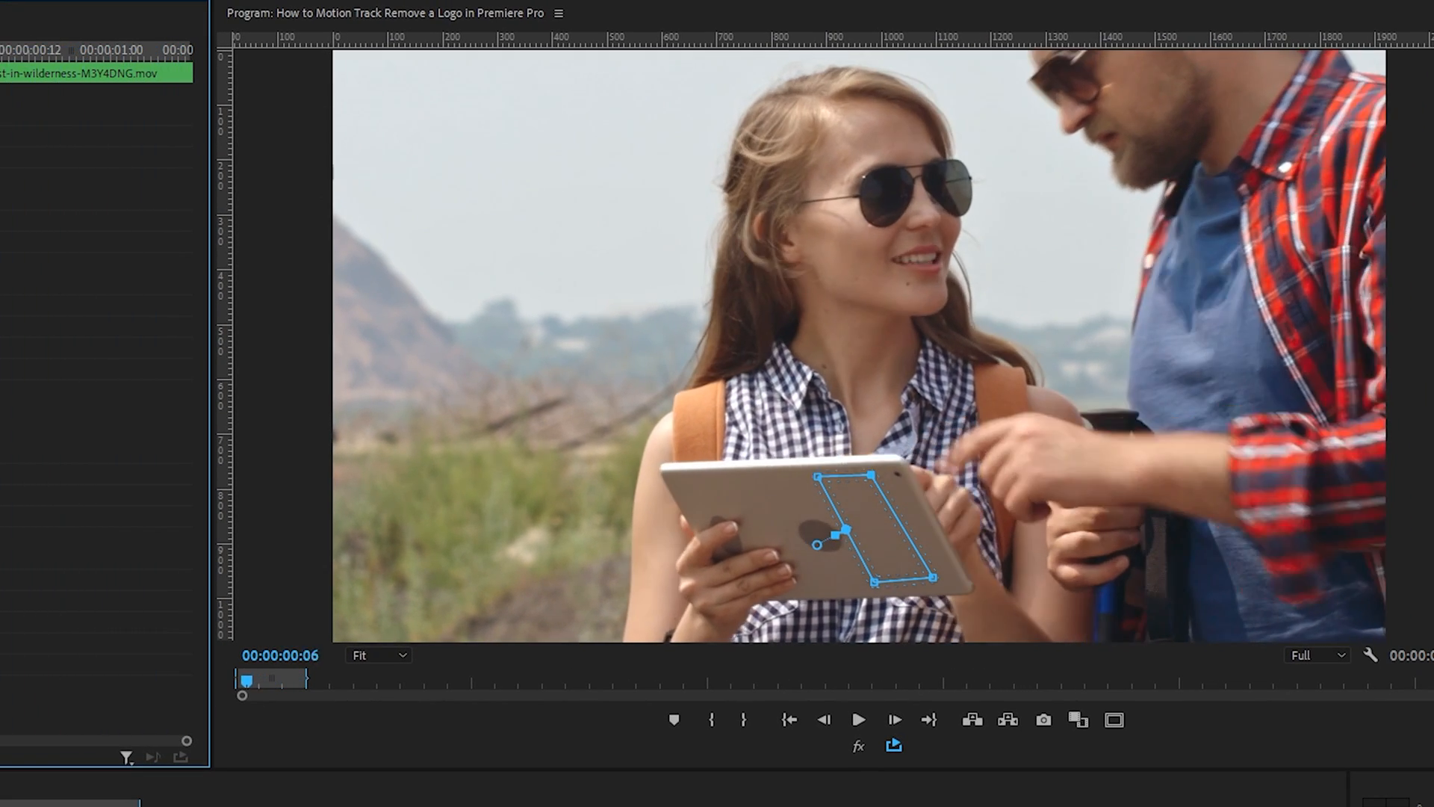
{"action": "left_click_drag", "start_coordinate": [246, 678], "coordinate": [301, 678]}
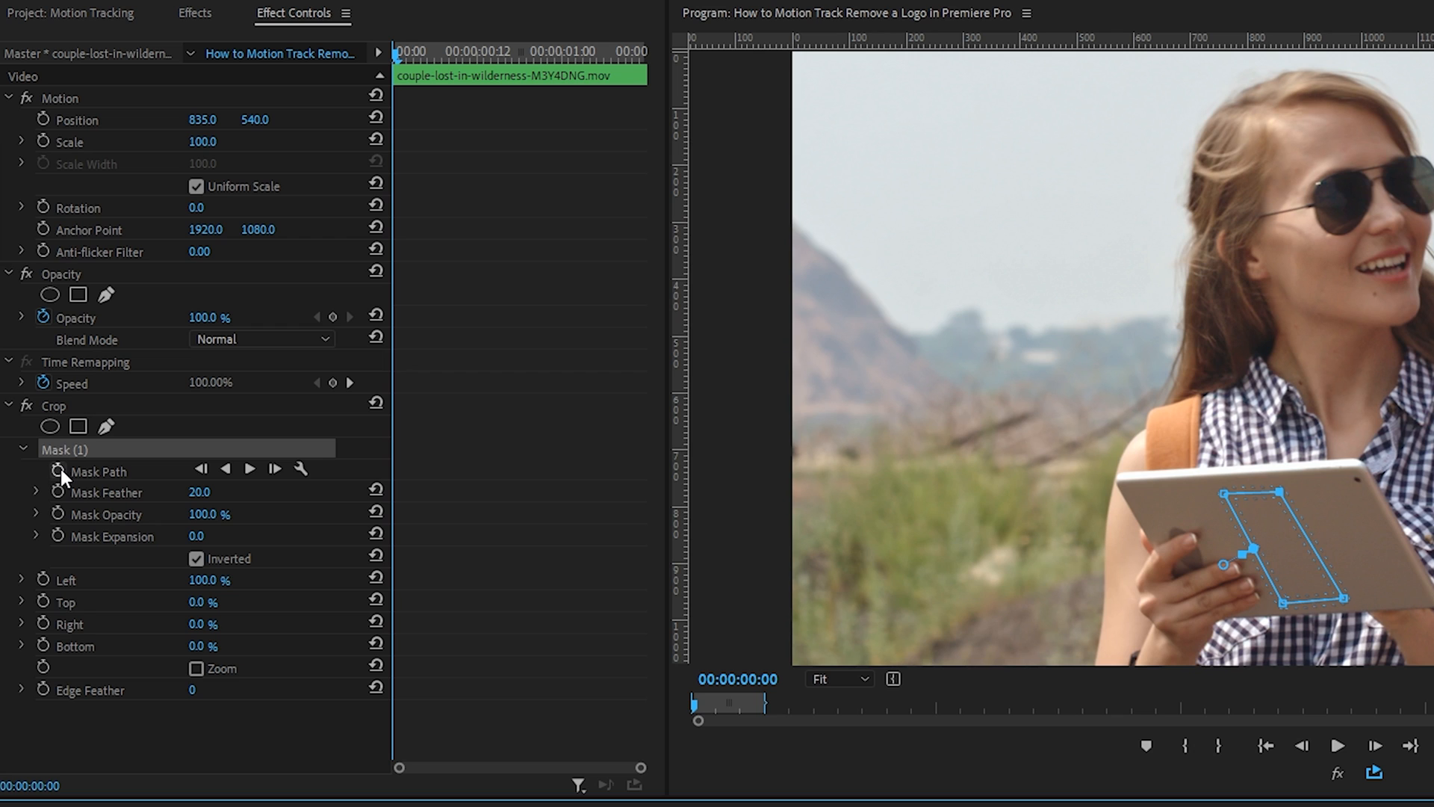
Enable Mask Path keyframing at 00:00:00:00 for a starting mask-shape keyframe
{"action": "left_click", "coordinate": [58, 471]}
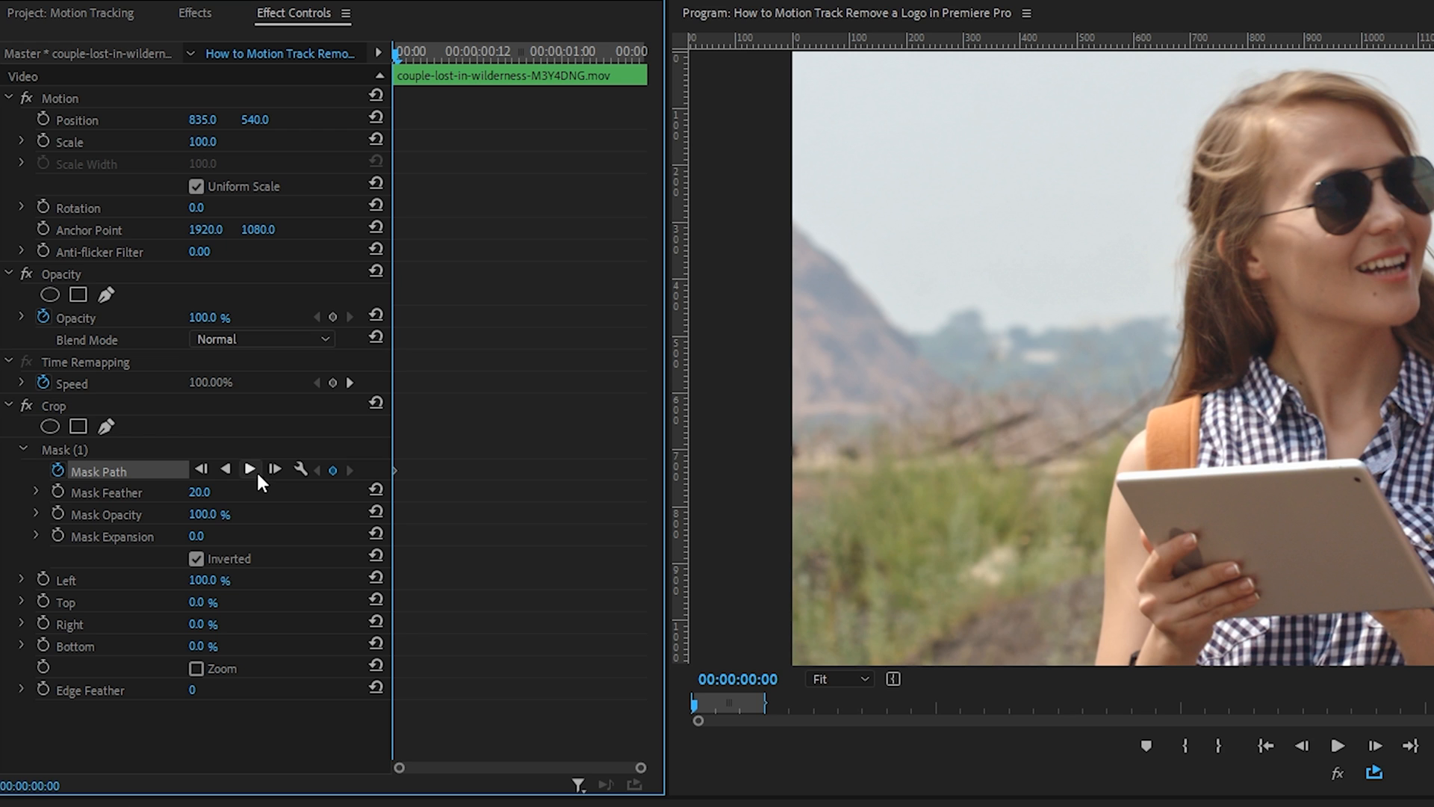
{"action": "left_click", "coordinate": [249, 469]}
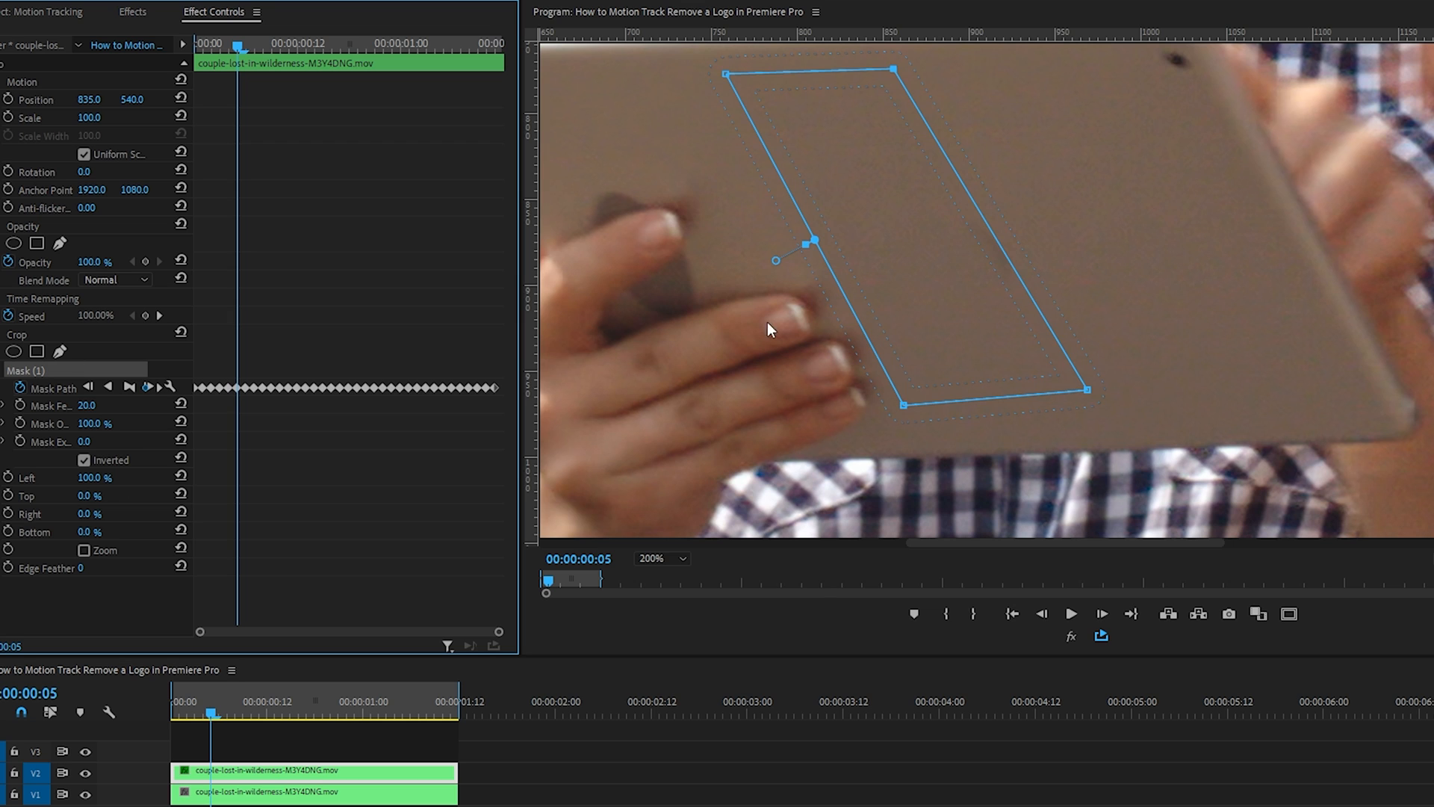
{"action": "mouse_move", "coordinate": [899, 333]}
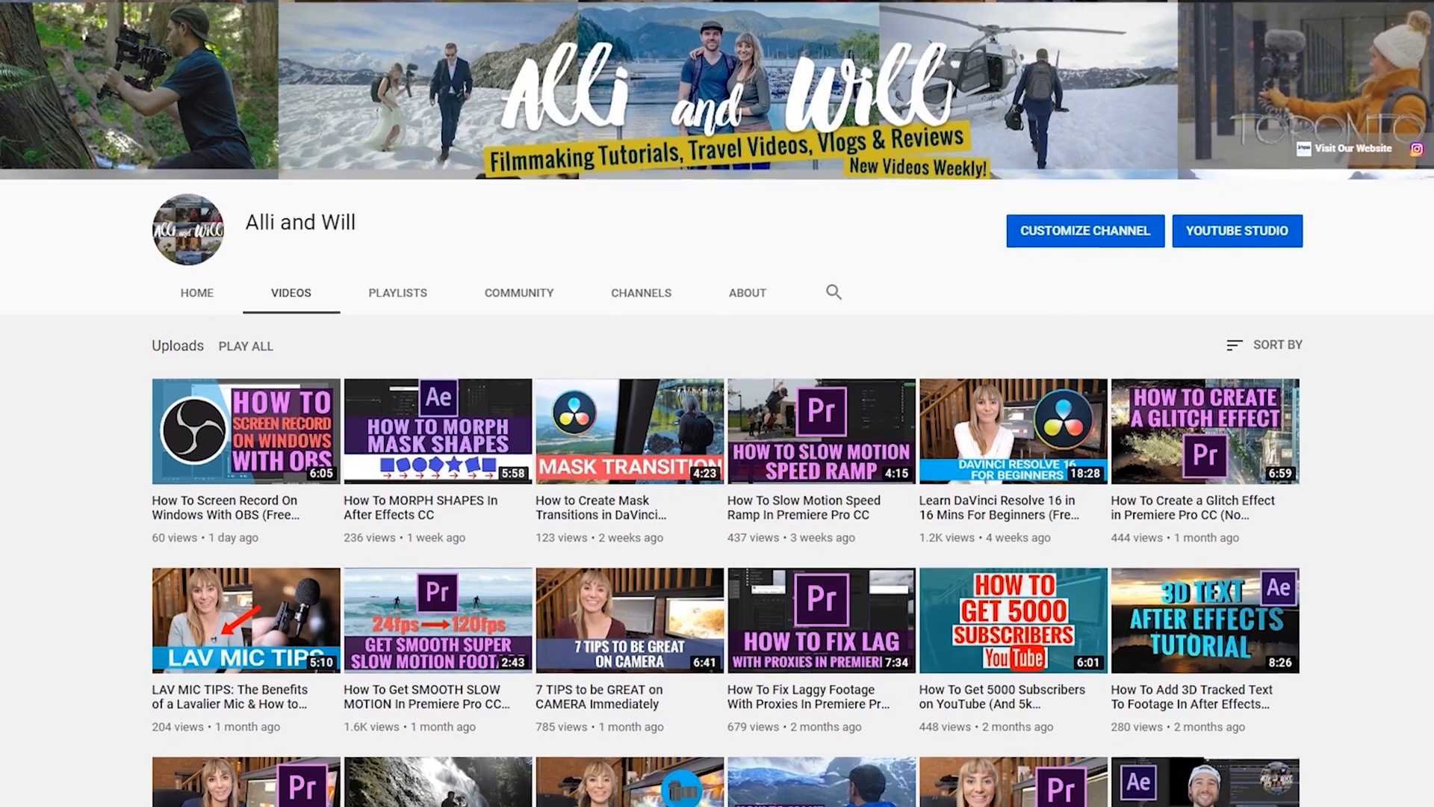
{"action": "scroll", "scroll_direction": "down", "scroll_amount": 3}
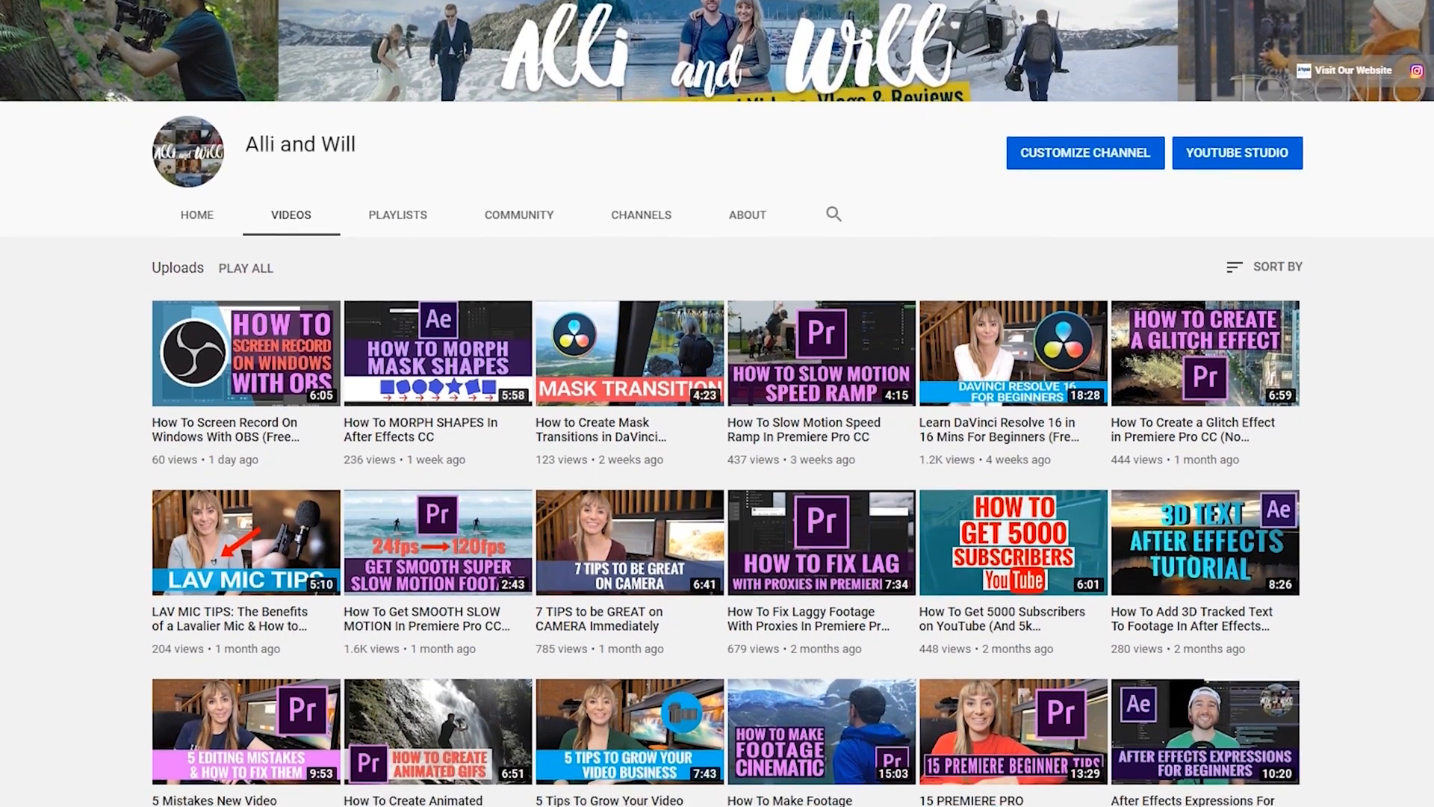
{"action": "scroll", "scroll_direction": "down", "scroll_amount": 3}
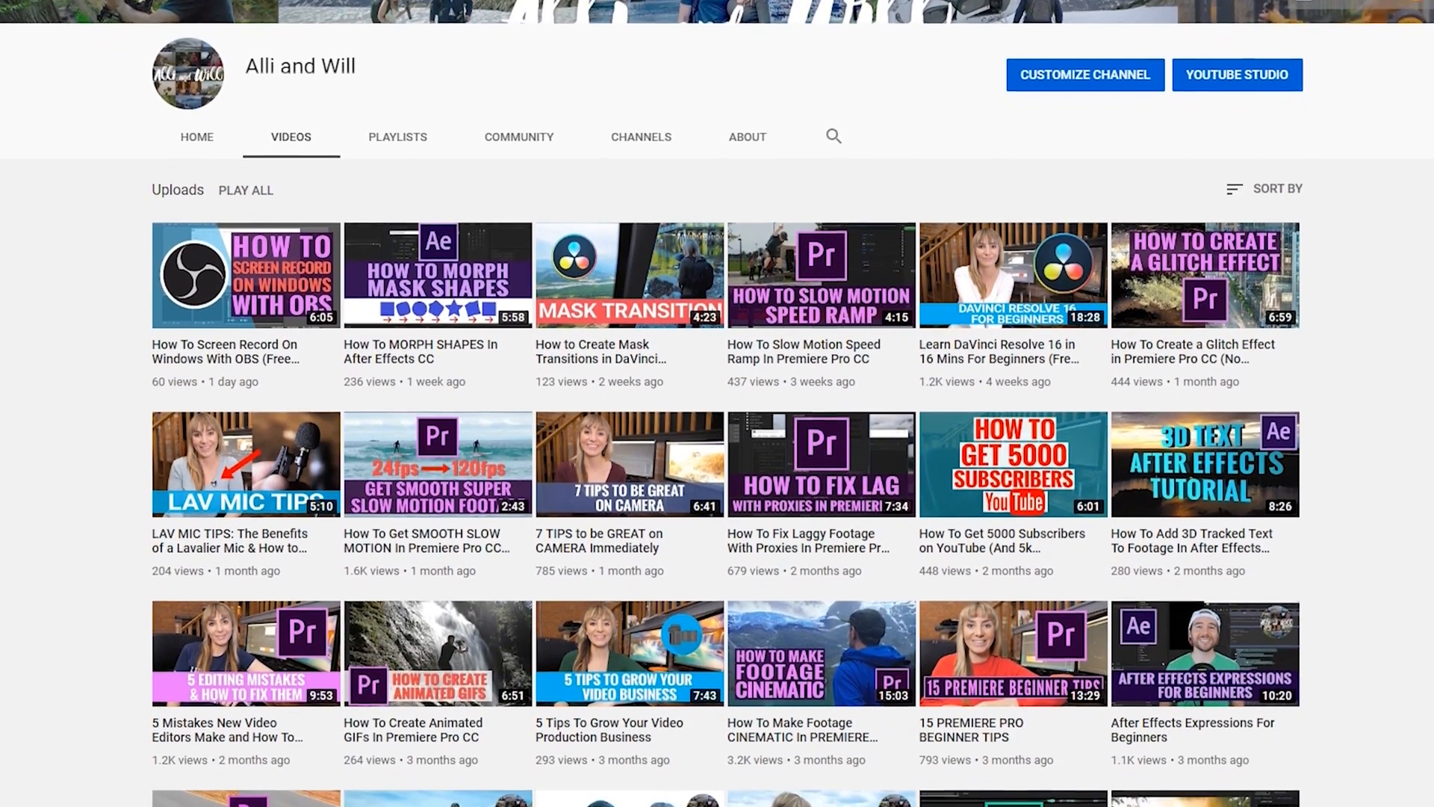
{"action": "scroll", "scroll_direction": "down", "scroll_amount": 3}
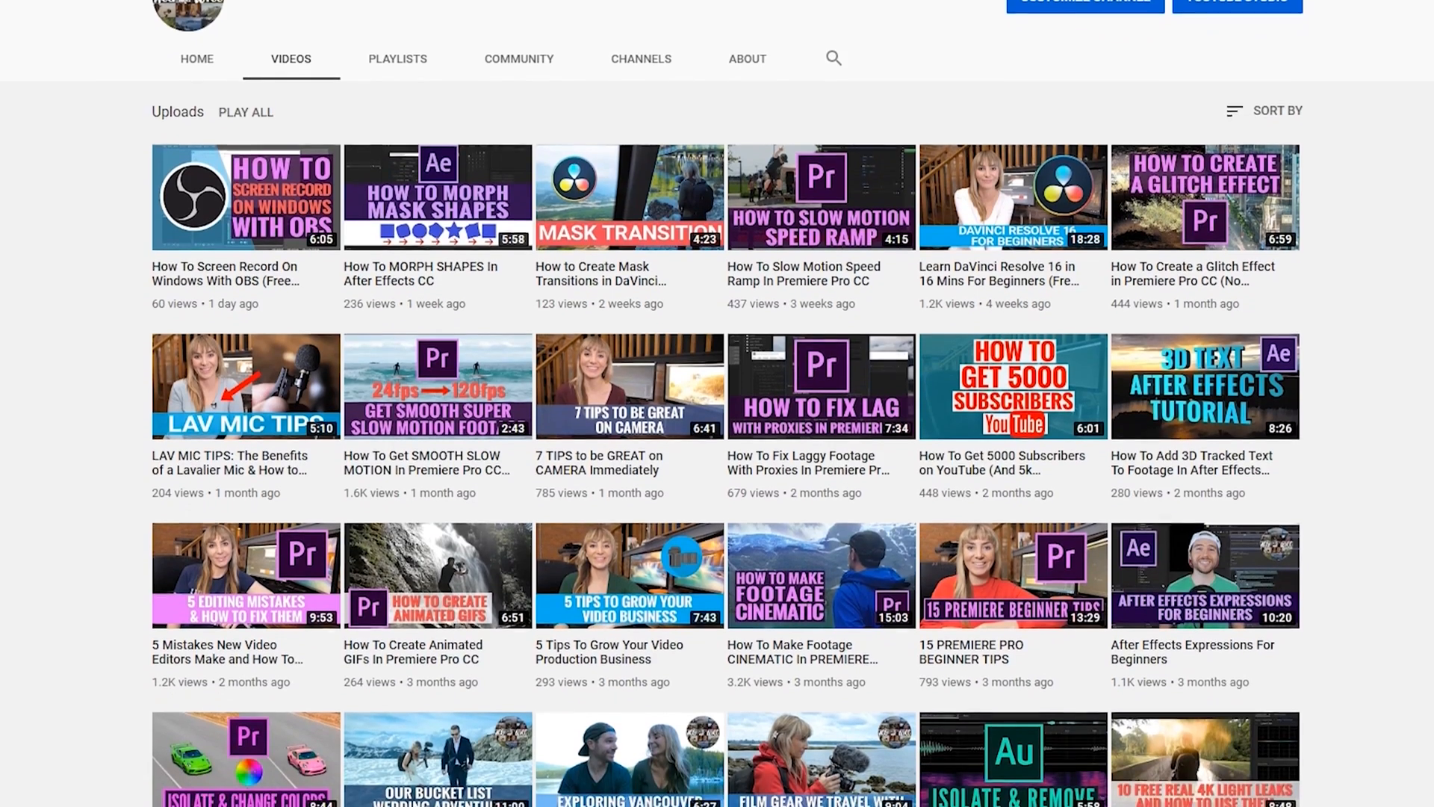
{"action": "scroll", "scroll_direction": "down", "scroll_amount": 3}
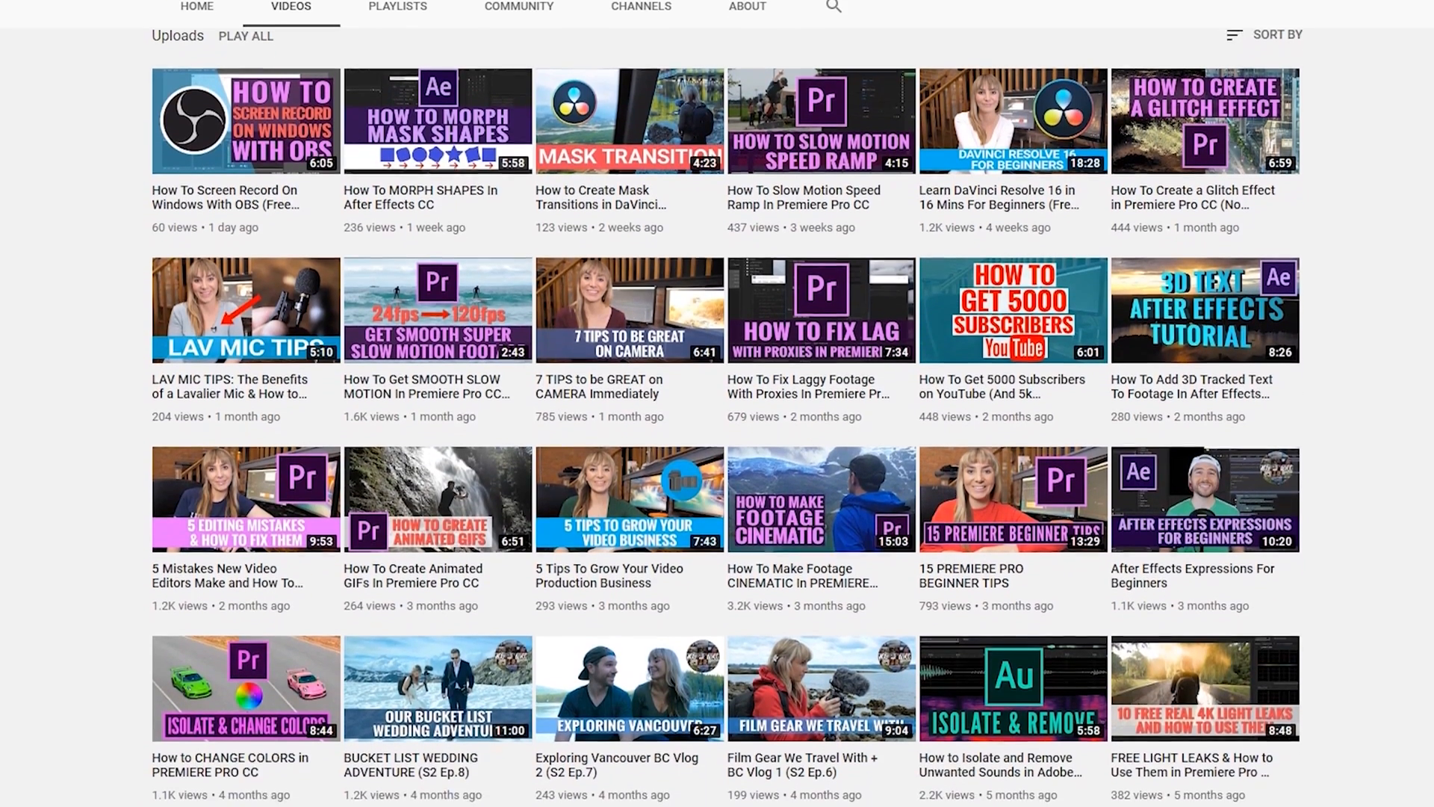
{"action": "scroll", "scroll_direction": "down", "scroll_amount": 3}
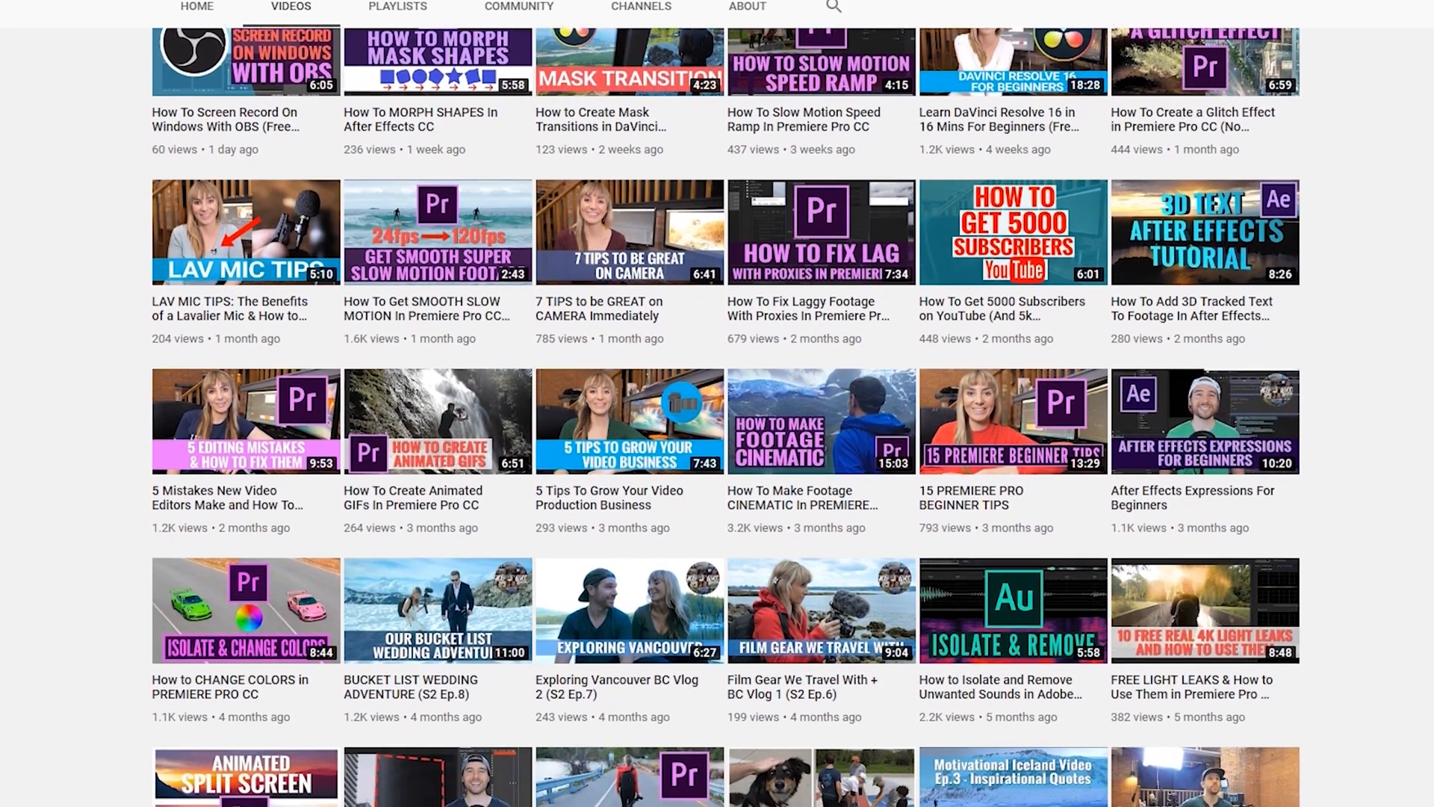
{"action": "scroll", "scroll_direction": "down", "scroll_amount": 3}
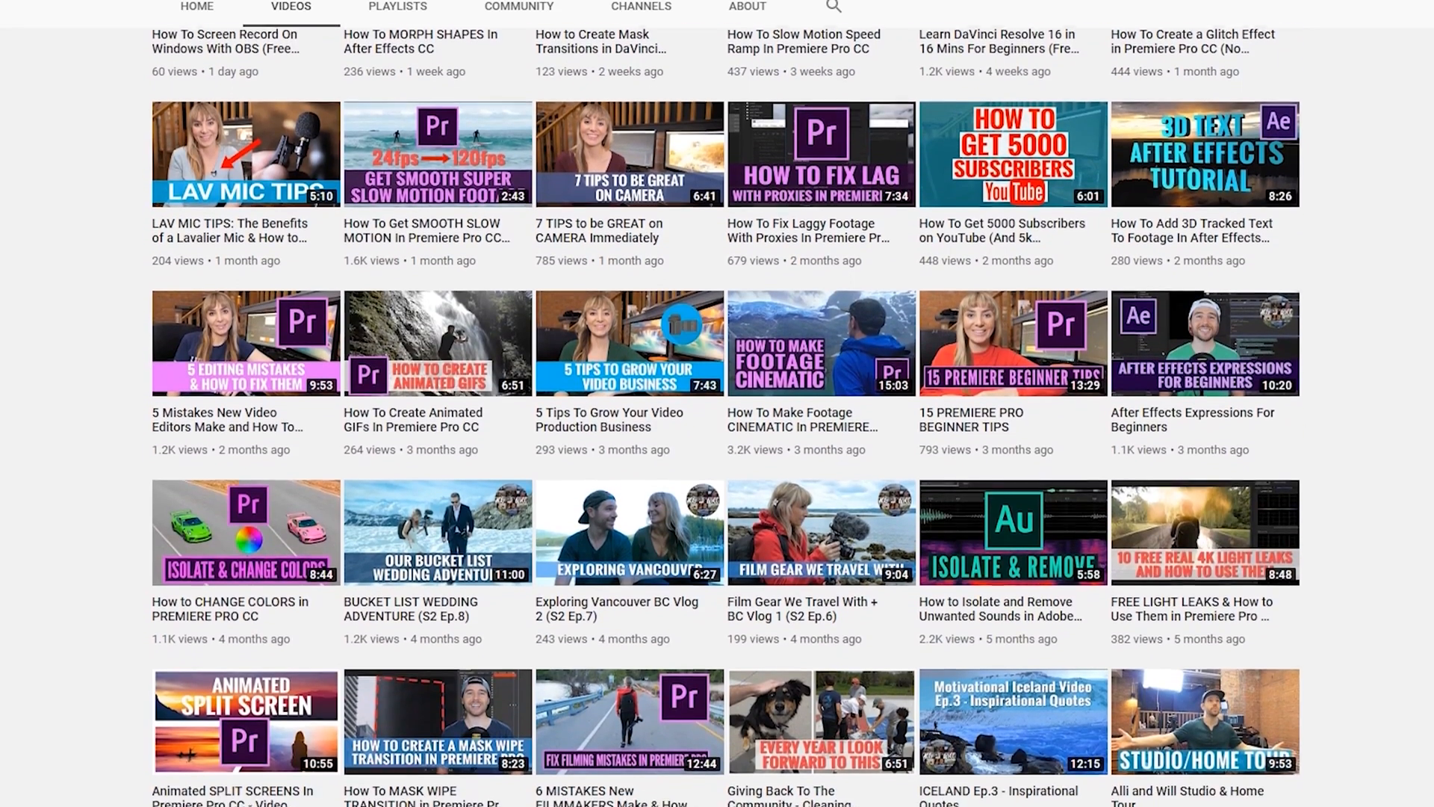
{"action": "scroll", "scroll_direction": "down", "scroll_amount": 3}
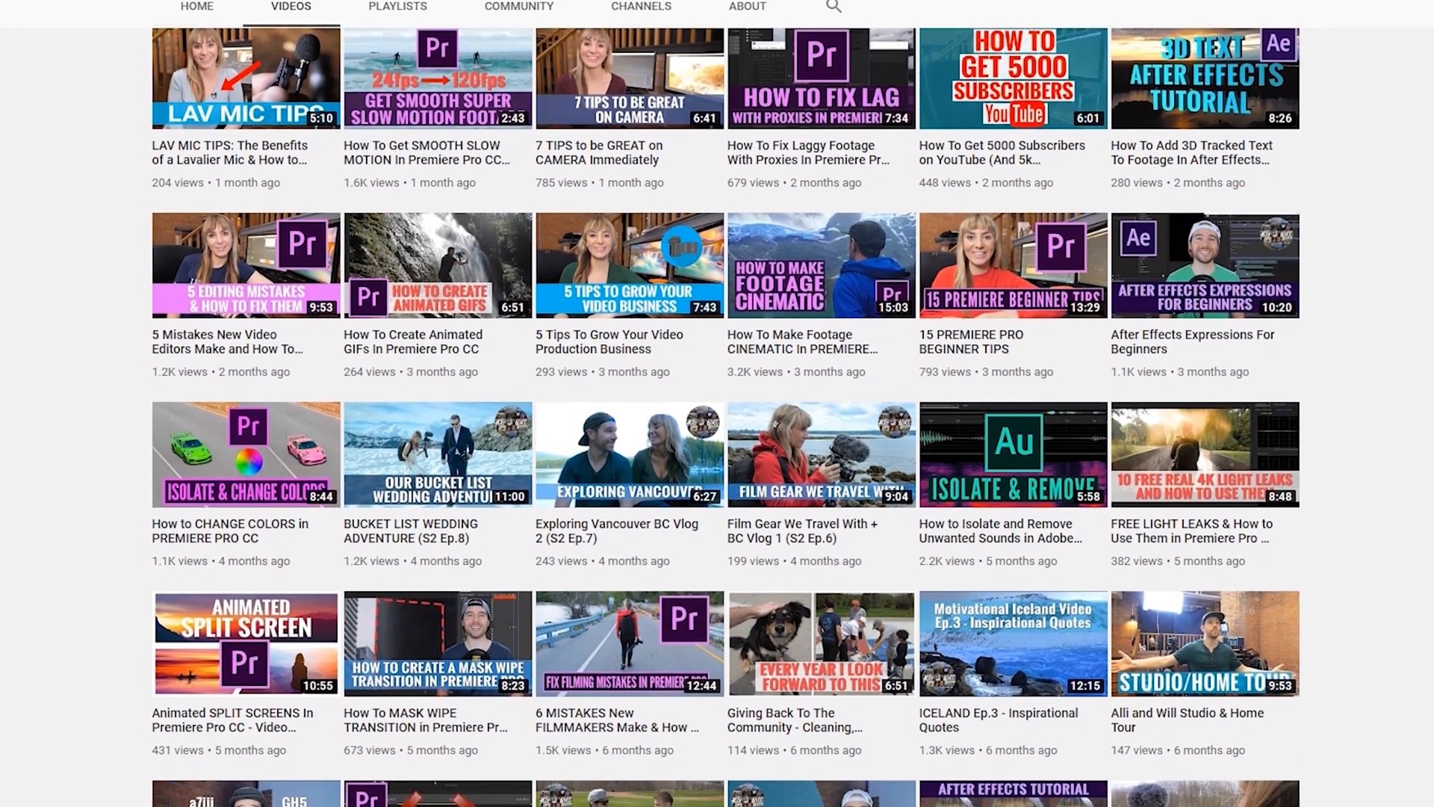
{"action": "scroll", "scroll_direction": "down", "scroll_amount": 3}
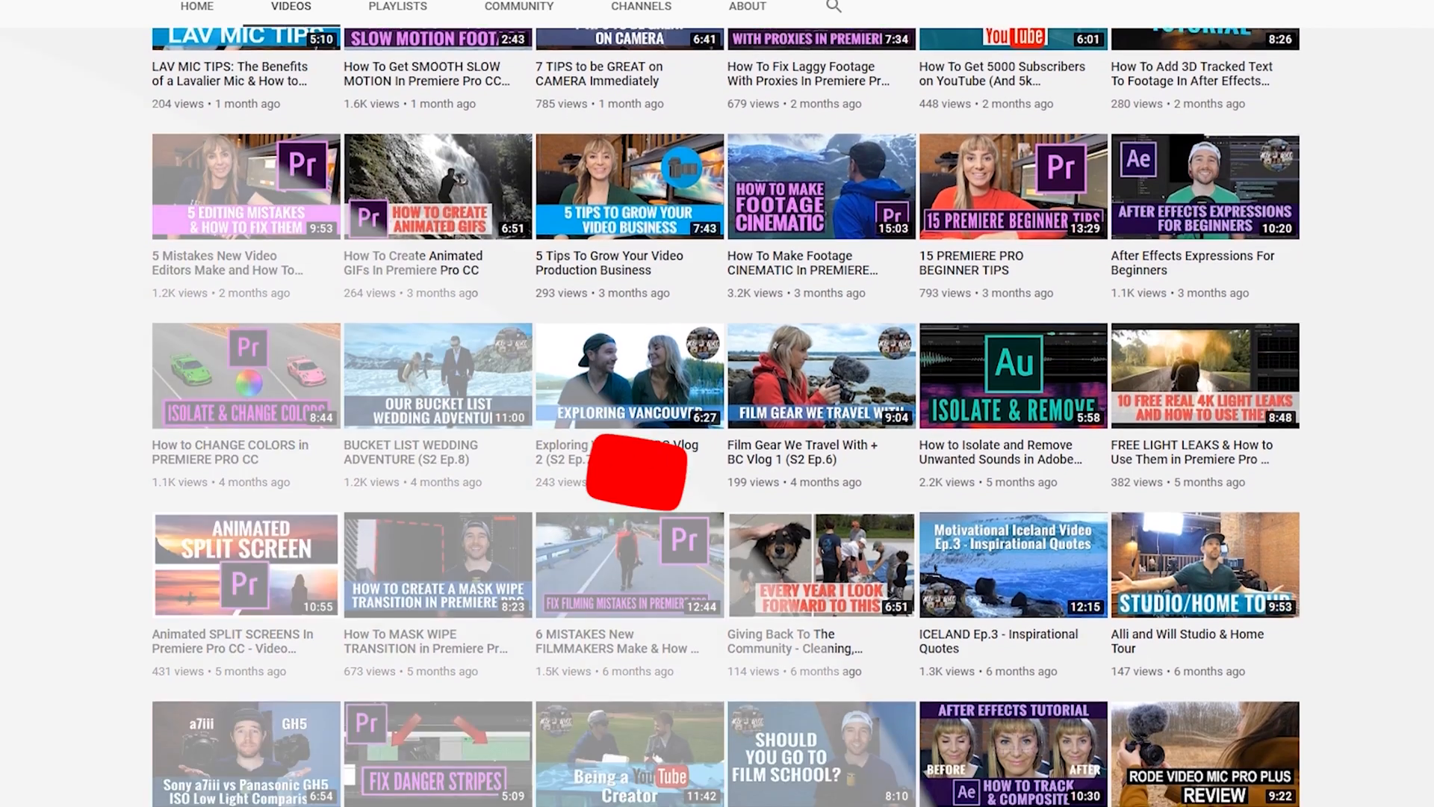